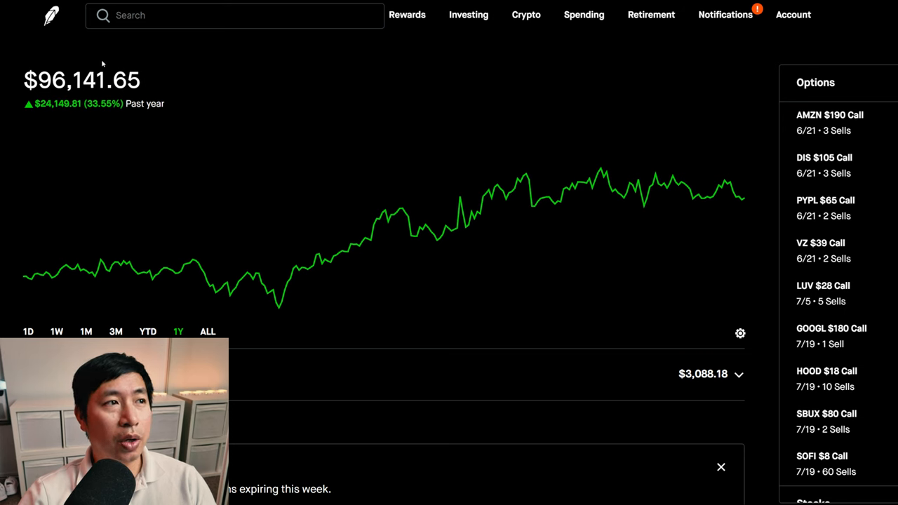
pyautogui.moveTo(148, 62)
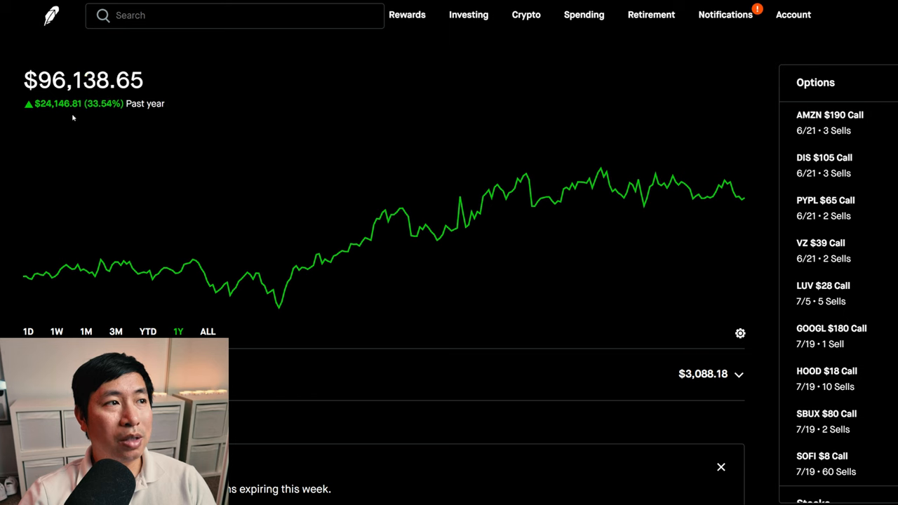
# Switch the portfolio chart range to YTD and then to 1D
pyautogui.click(147, 331)
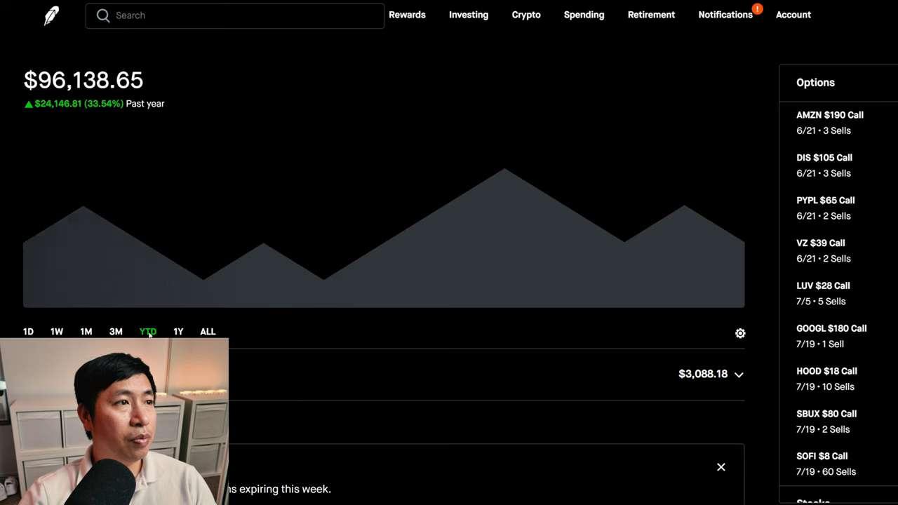
pyautogui.click(148, 331)
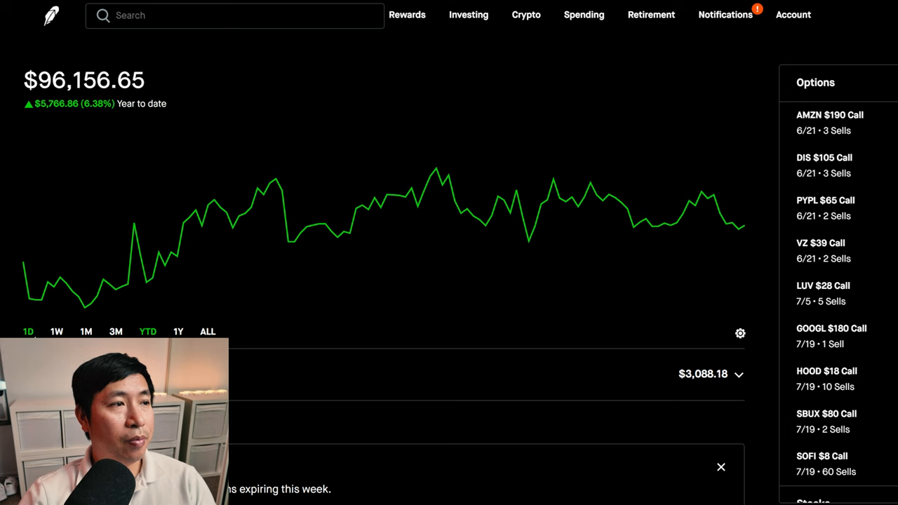
pyautogui.click(28, 331)
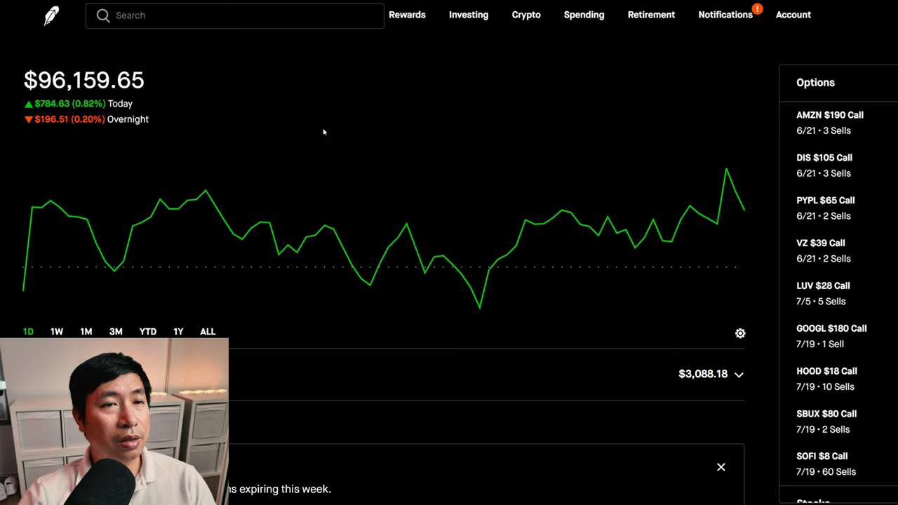
pyautogui.moveTo(728, 126)
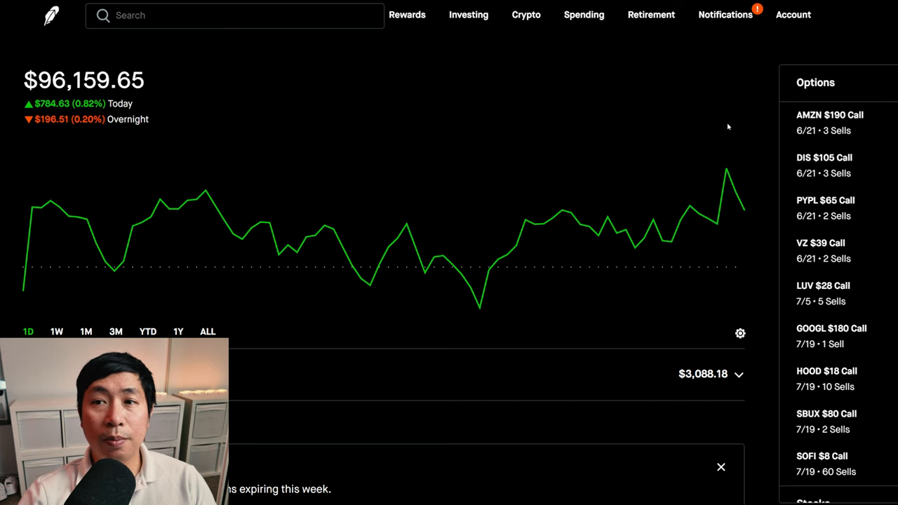
# View the AMZN $190 Call position and scroll to its position details
pyautogui.click(831, 123)
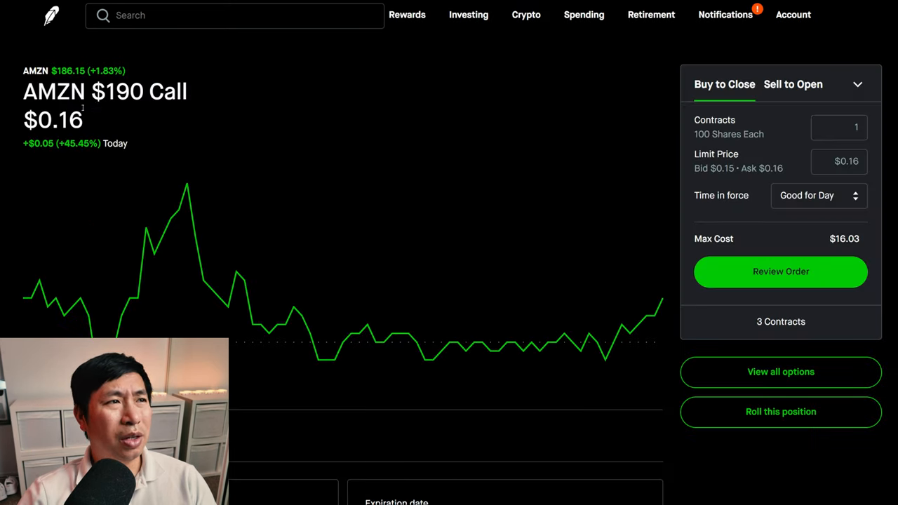
pyautogui.moveTo(258, 123)
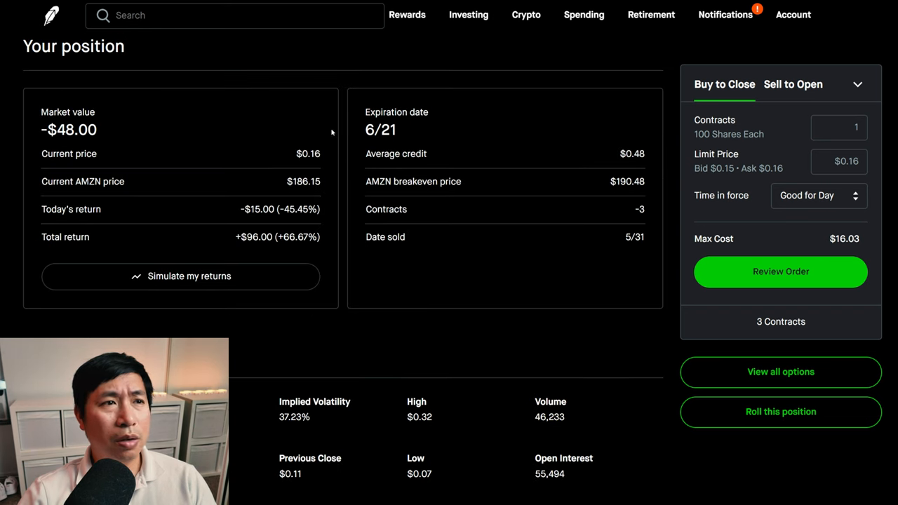
pyautogui.moveTo(348, 134)
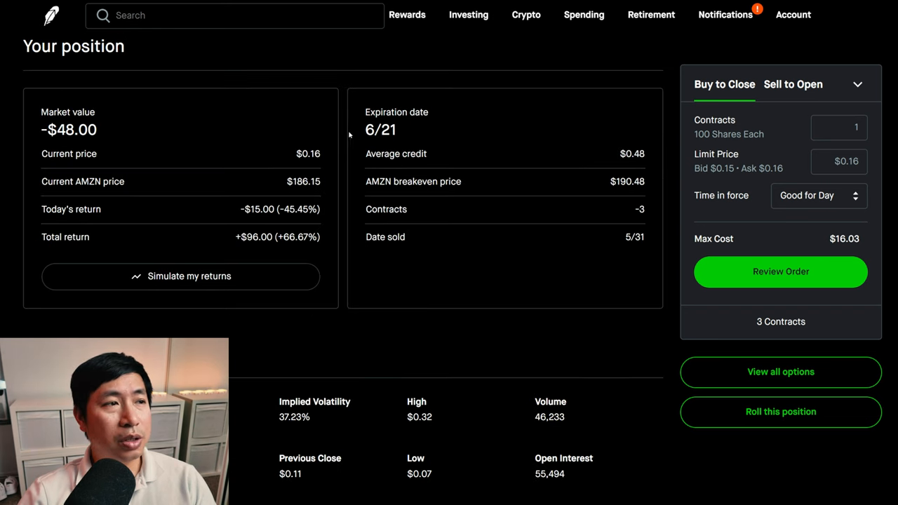
pyautogui.moveTo(259, 250)
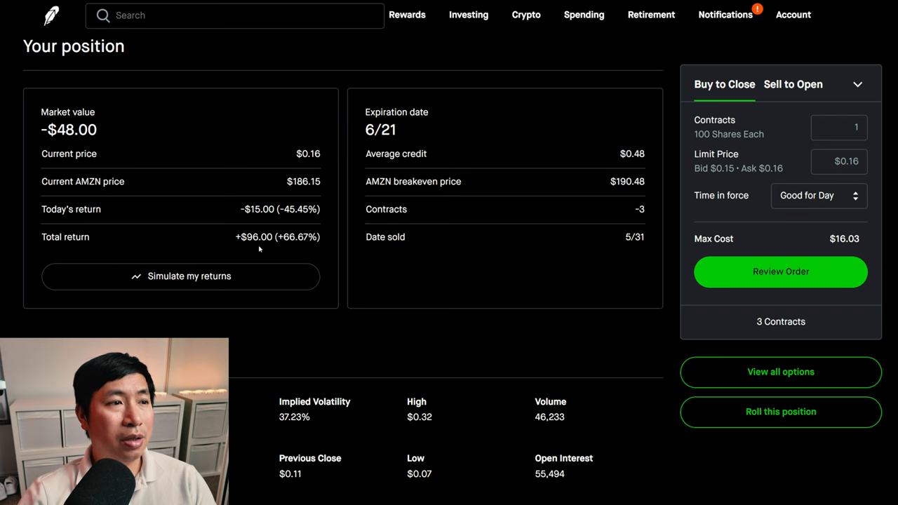
pyautogui.moveTo(50, 15)
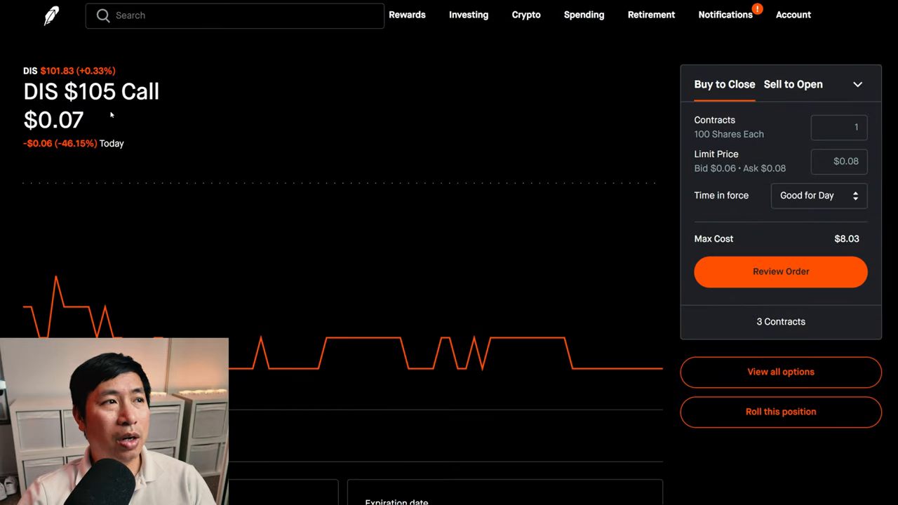
pyautogui.scroll(-3)
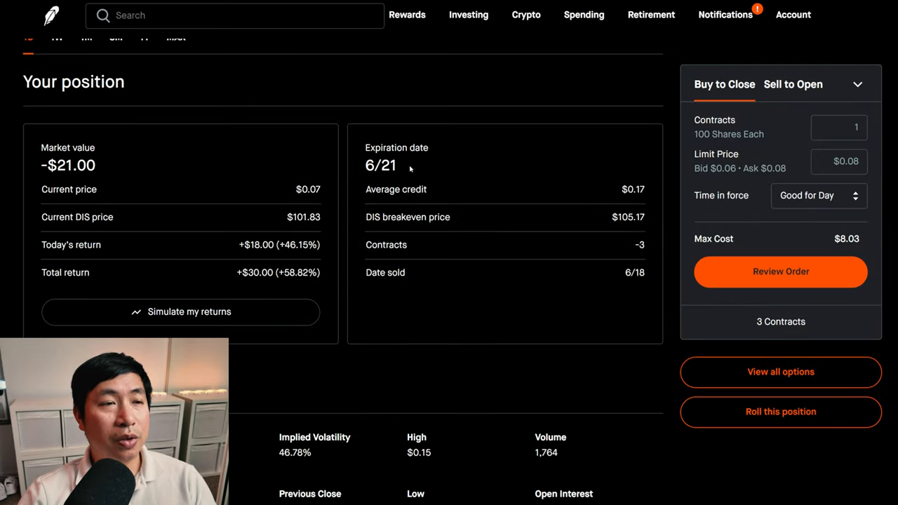
pyautogui.moveTo(274, 288)
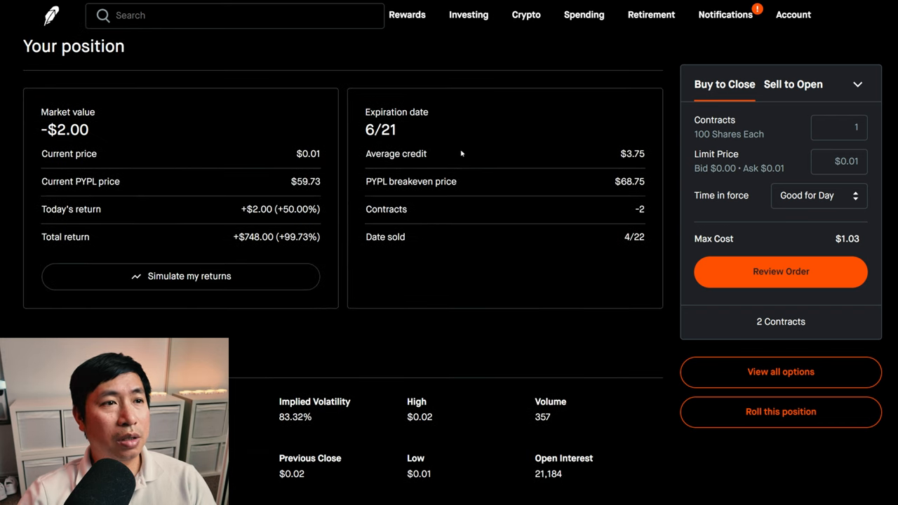
pyautogui.moveTo(395, 153)
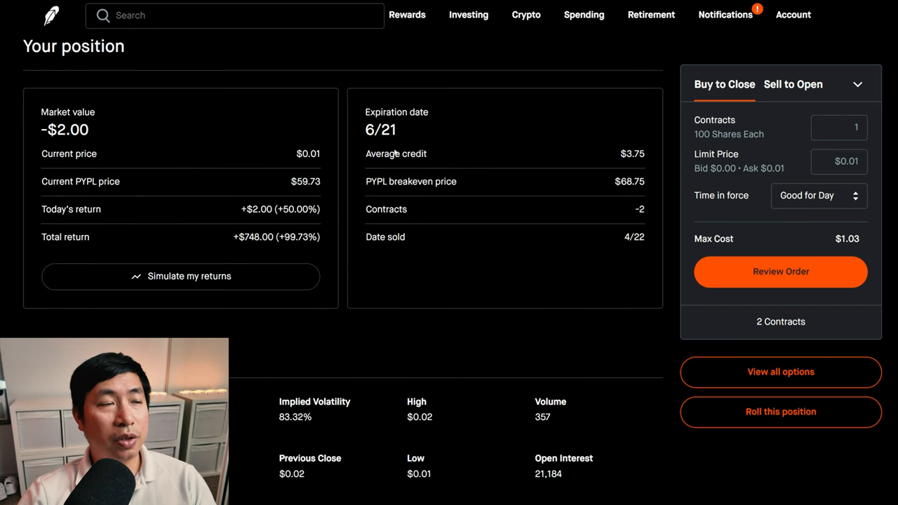
pyautogui.moveTo(248, 249)
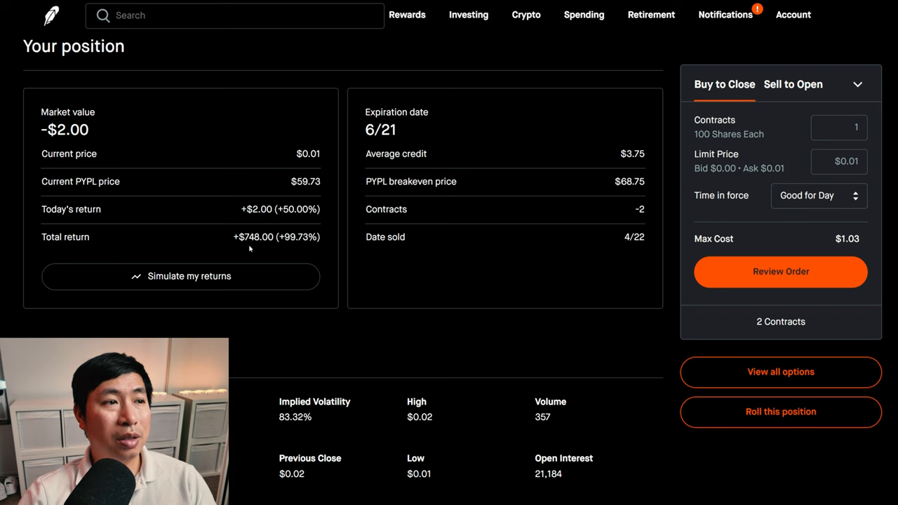
pyautogui.moveTo(36, 62)
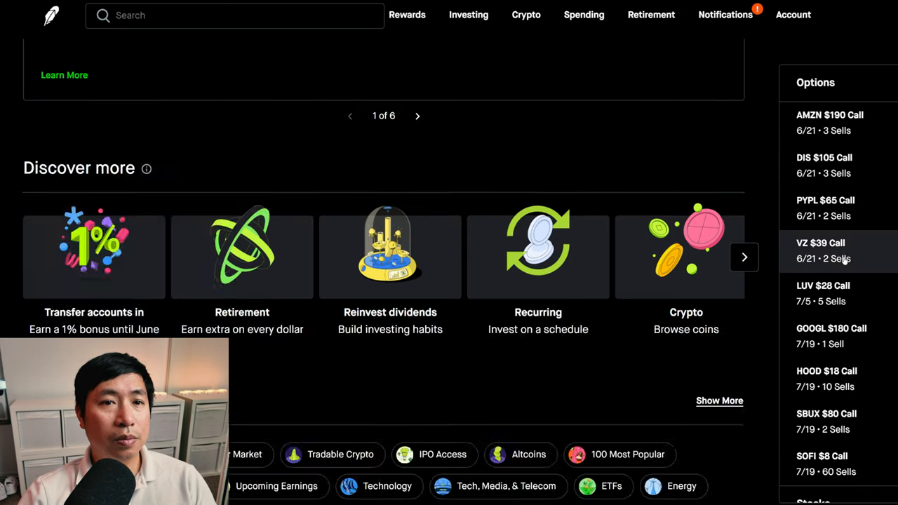
# View the LUV $28 Call position with its -$245.00 total return and 7/5 expiration
pyautogui.click(835, 249)
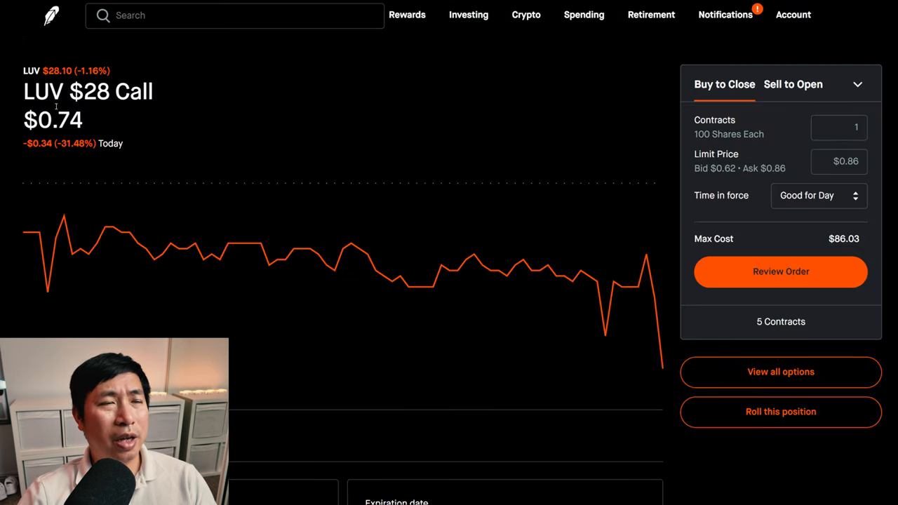
pyautogui.moveTo(354, 140)
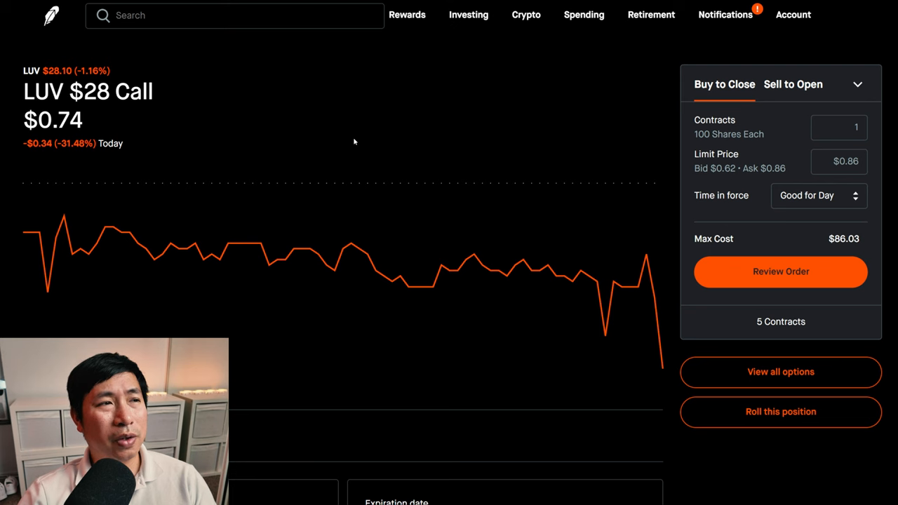
pyautogui.scroll(-3)
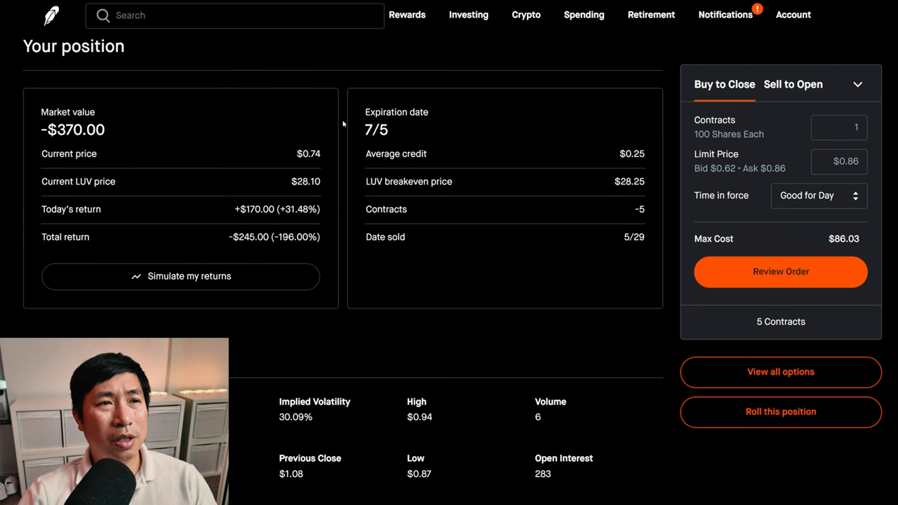
pyautogui.moveTo(68, 247)
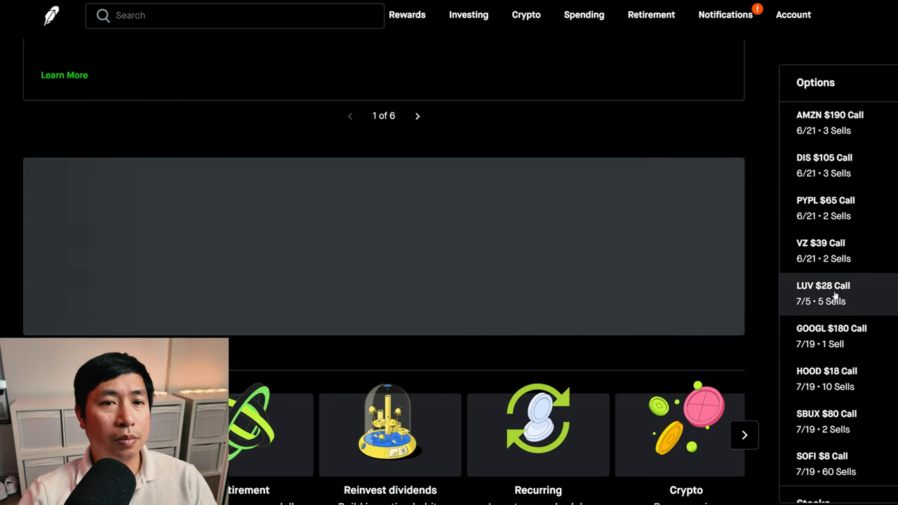
pyautogui.click(830, 336)
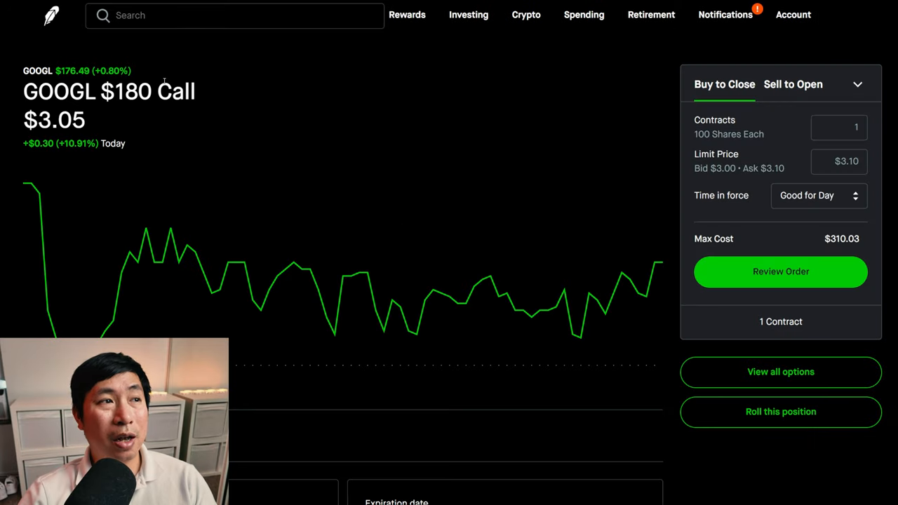
pyautogui.scroll(-3)
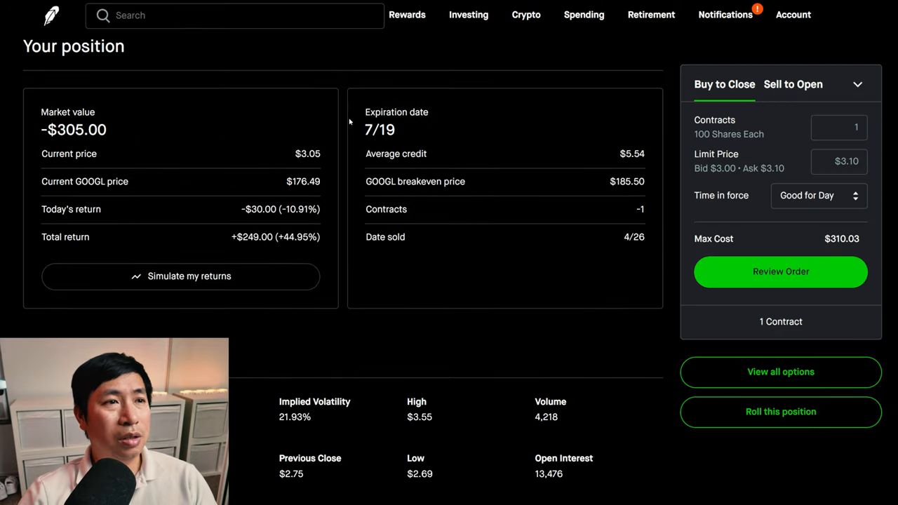
pyautogui.moveTo(317, 129)
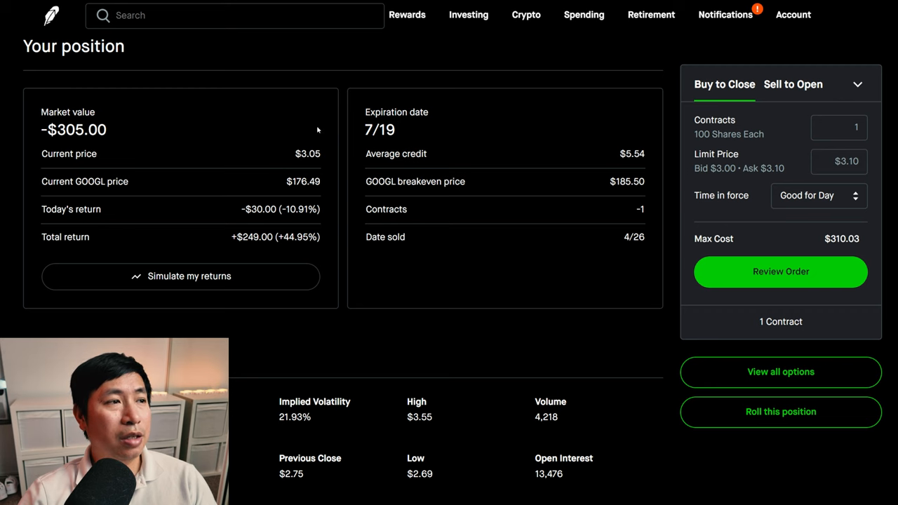
pyautogui.moveTo(247, 253)
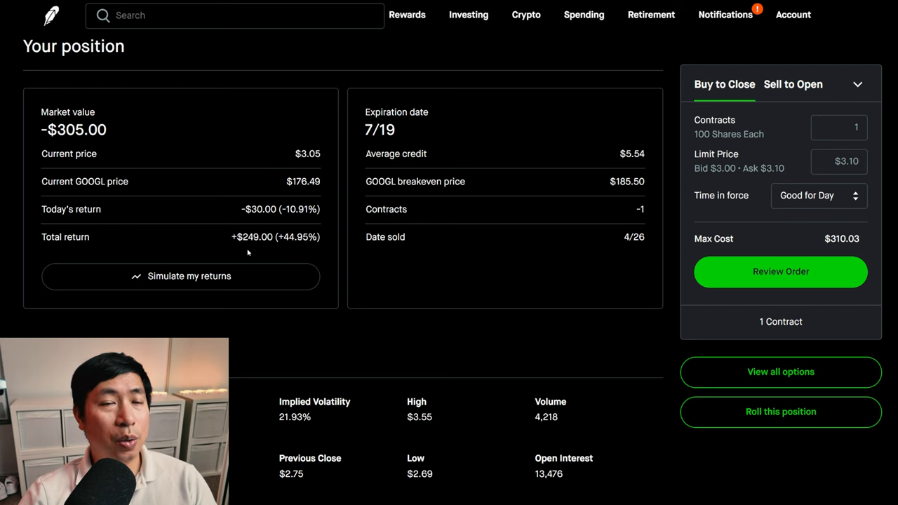
pyautogui.moveTo(421, 158)
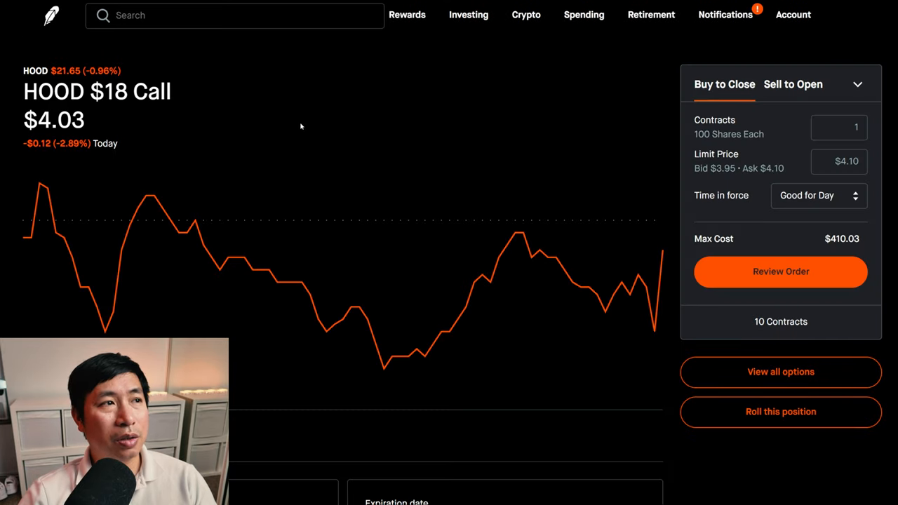
pyautogui.scroll(-3)
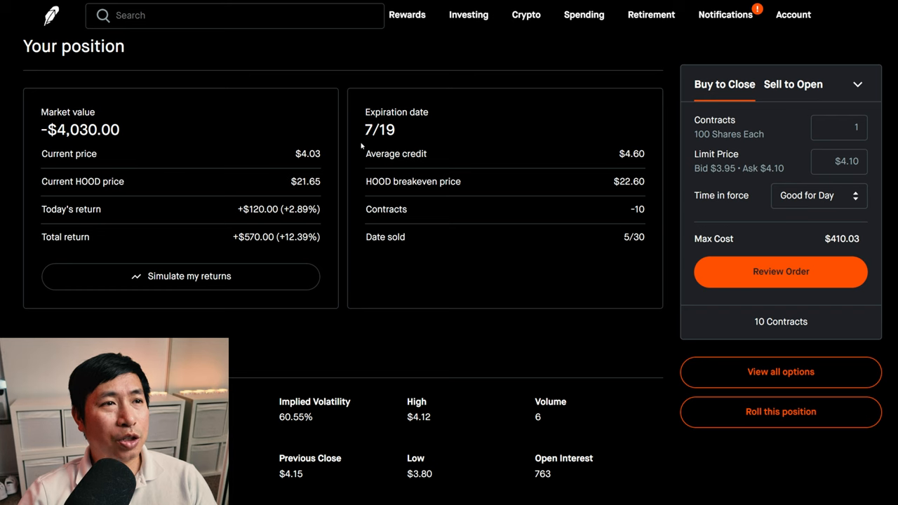
pyautogui.moveTo(101, 237)
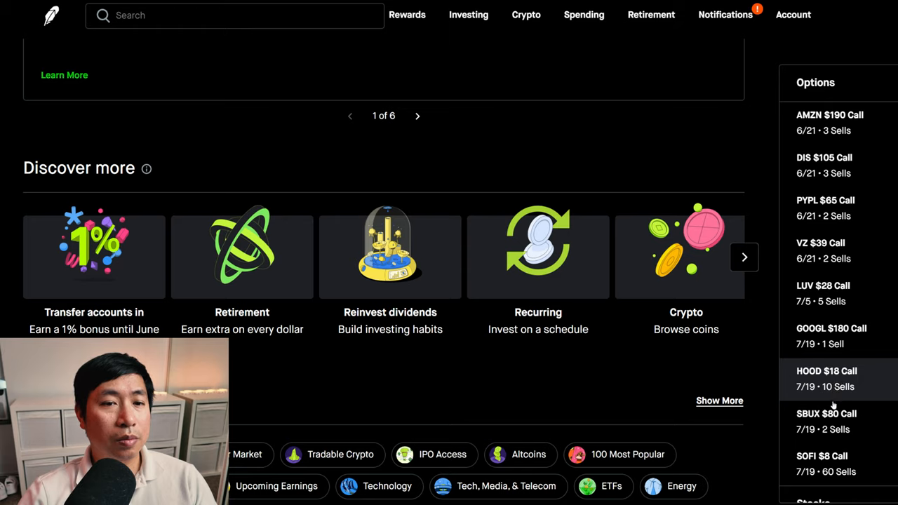
pyautogui.click(826, 412)
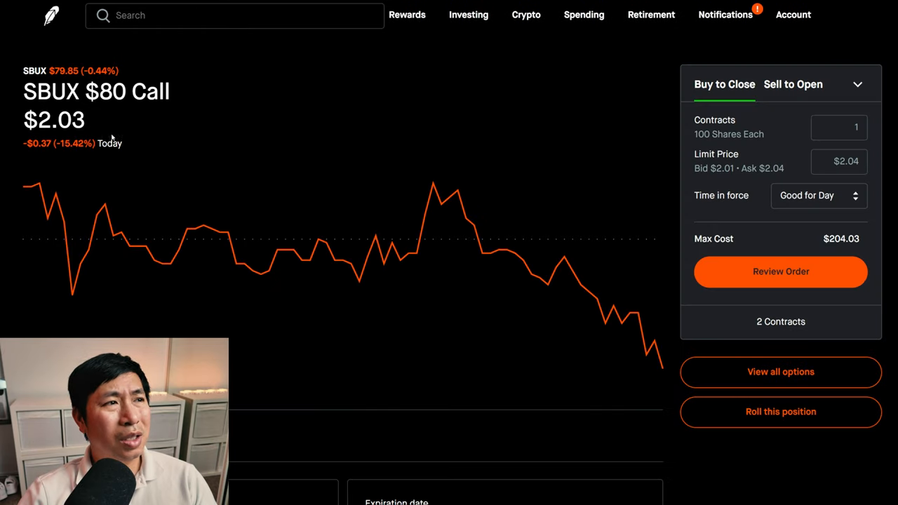
pyautogui.moveTo(281, 125)
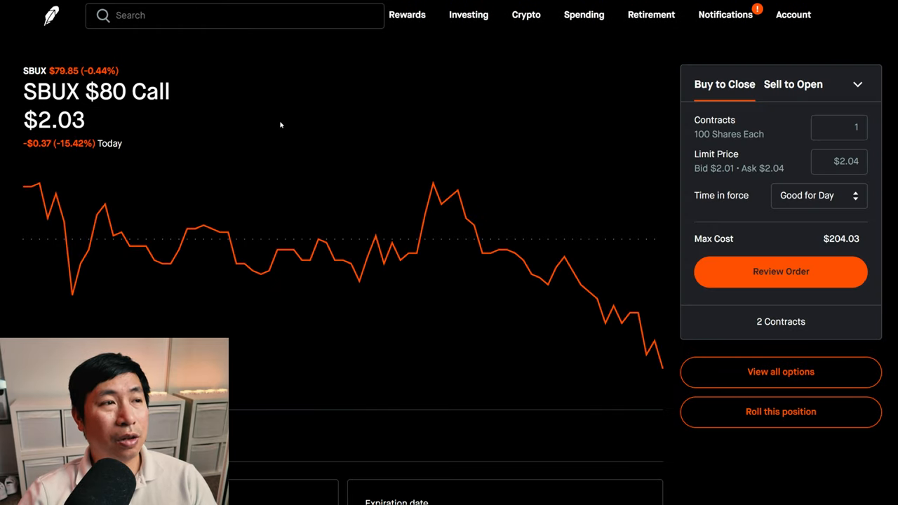
pyautogui.scroll(-3)
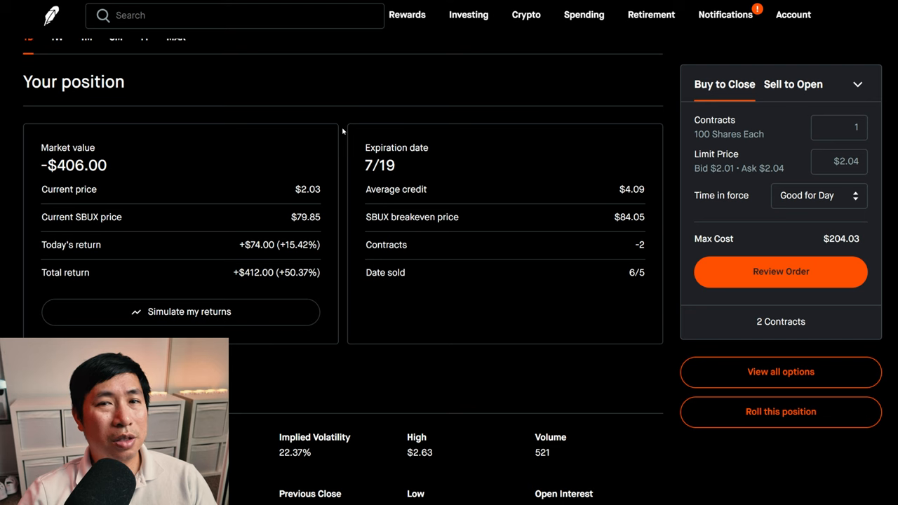
pyautogui.moveTo(112, 265)
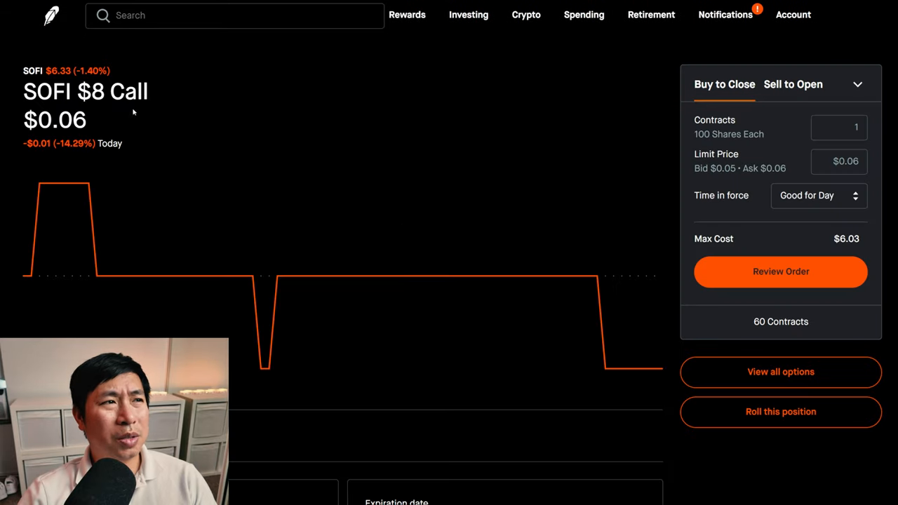
pyautogui.moveTo(328, 120)
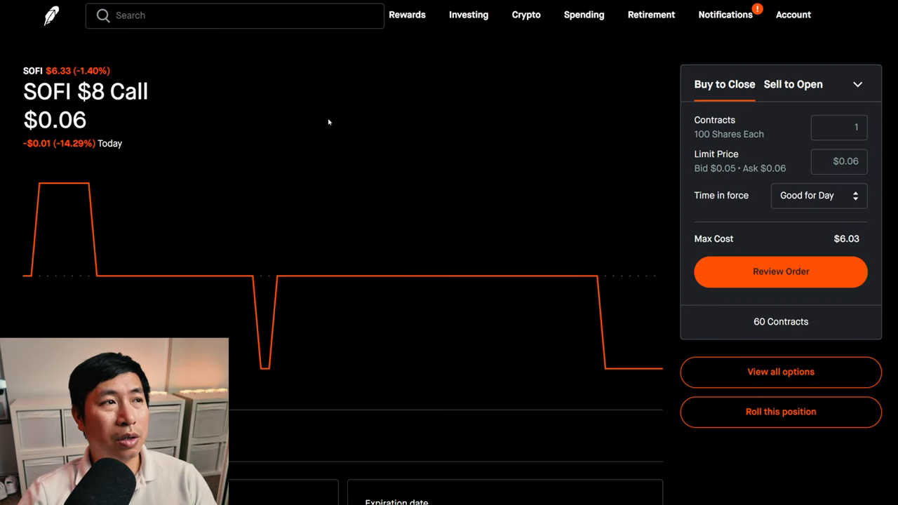
pyautogui.scroll(-3)
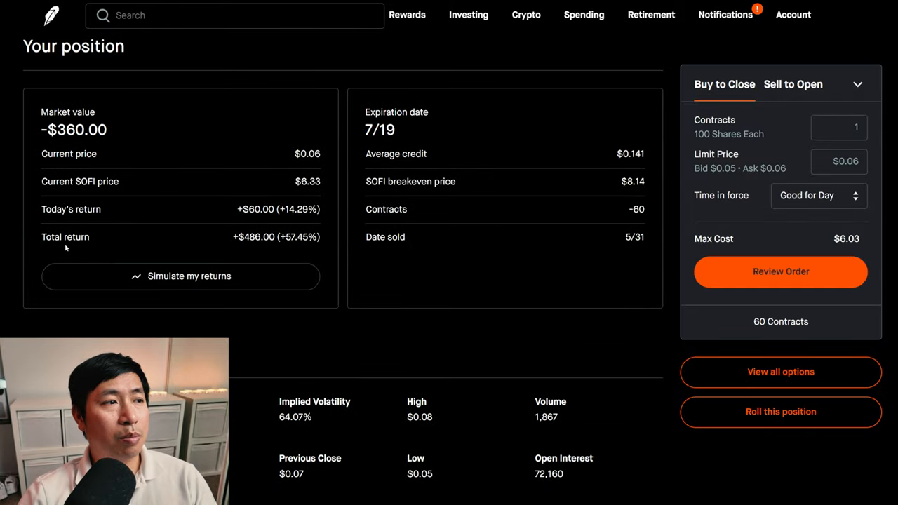
pyautogui.moveTo(264, 250)
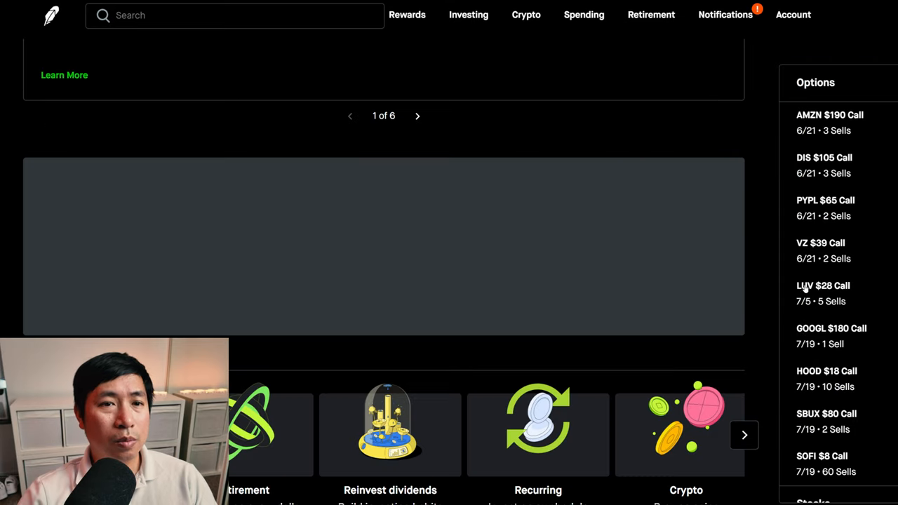
pyautogui.scroll(-3)
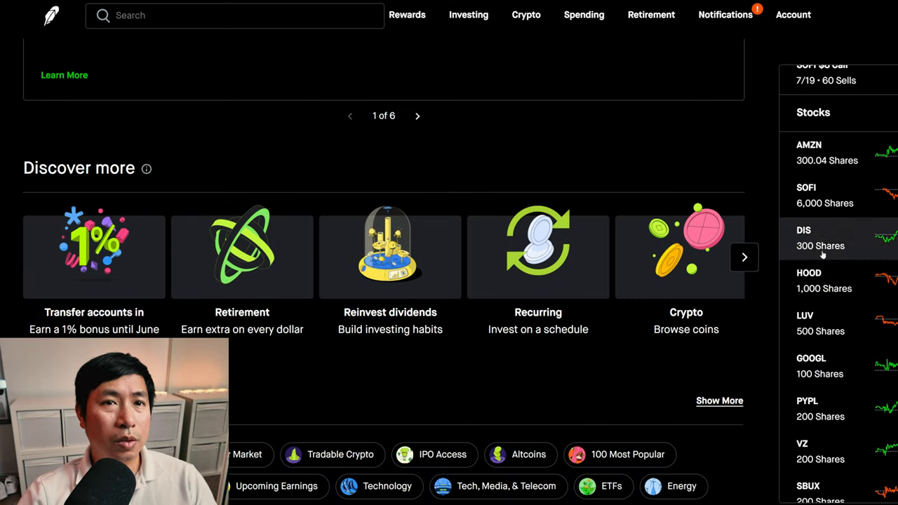
pyautogui.click(808, 154)
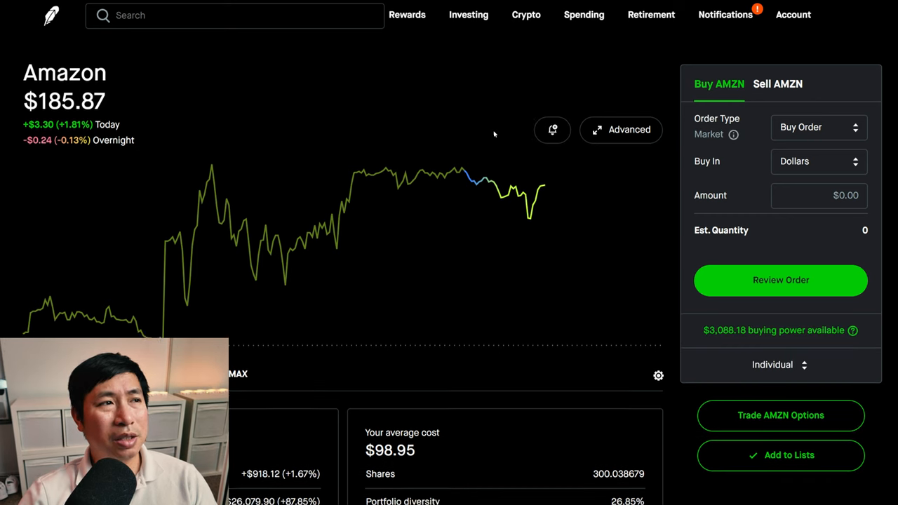
pyautogui.scroll(-3)
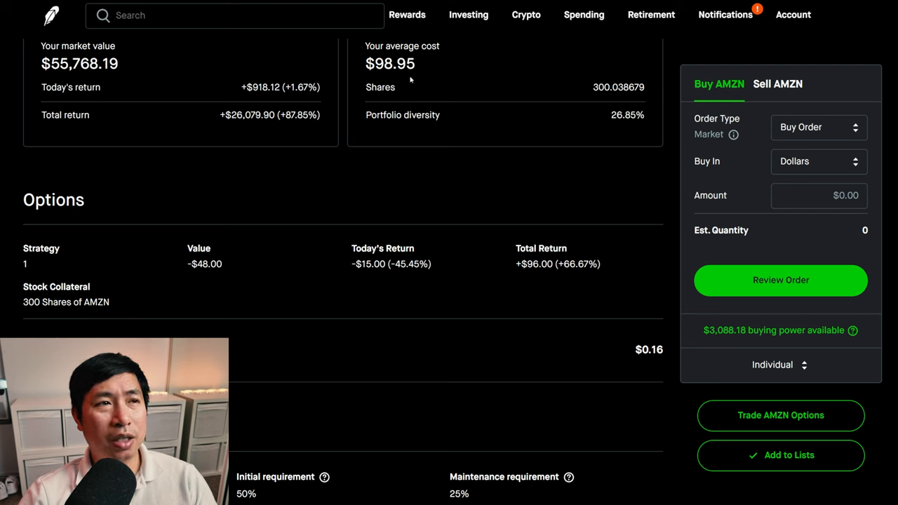
pyautogui.moveTo(105, 119)
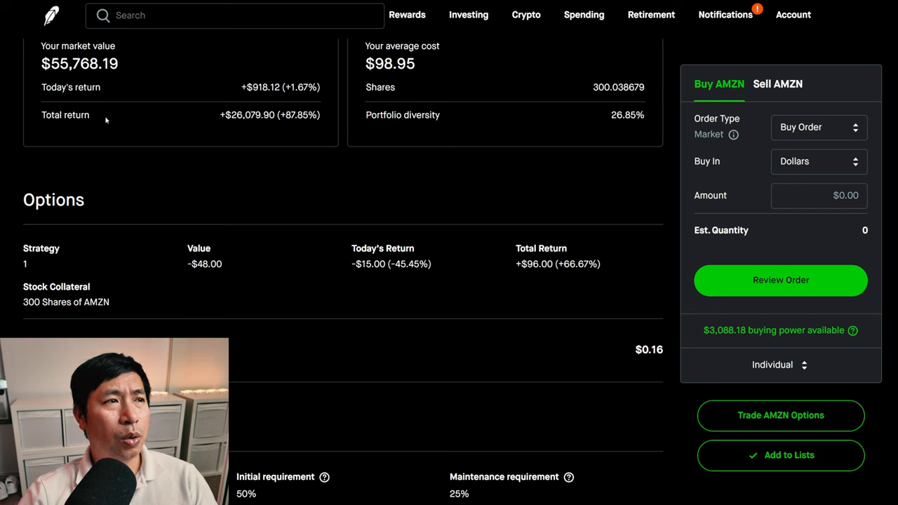
pyautogui.moveTo(260, 126)
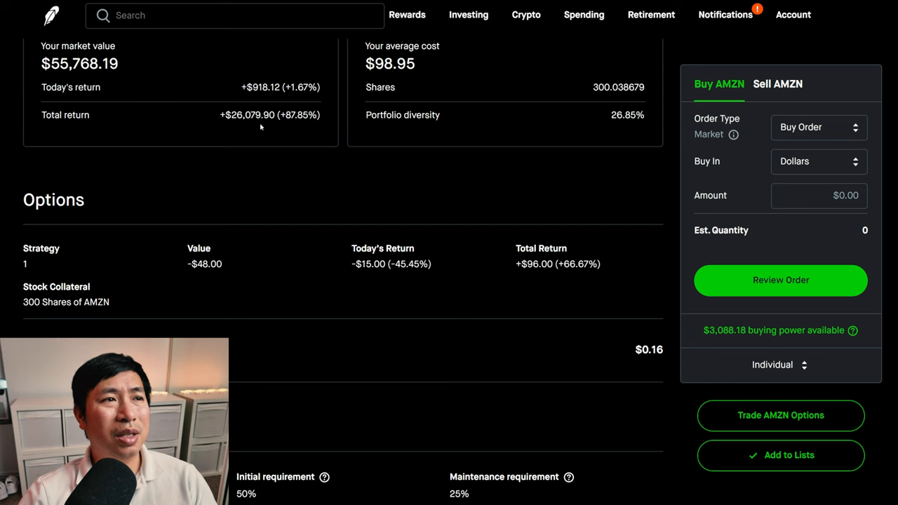
pyautogui.moveTo(52, 16)
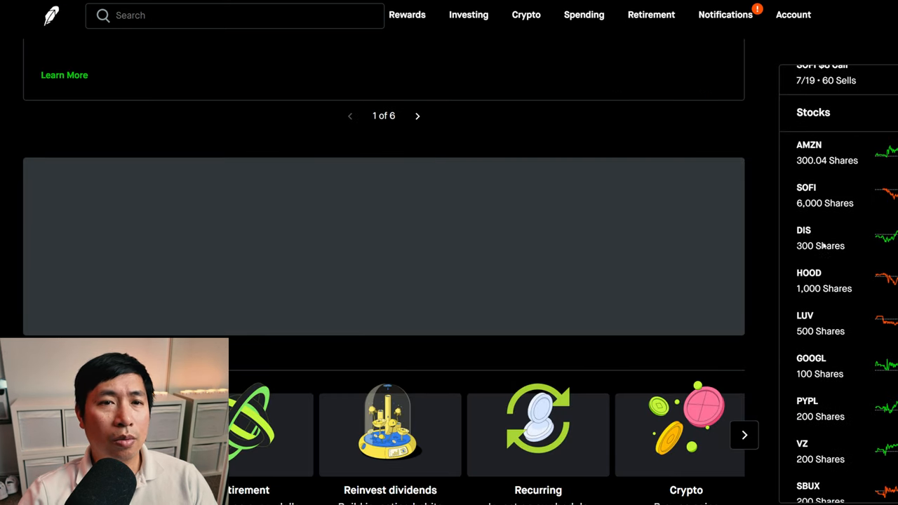
pyautogui.click(805, 195)
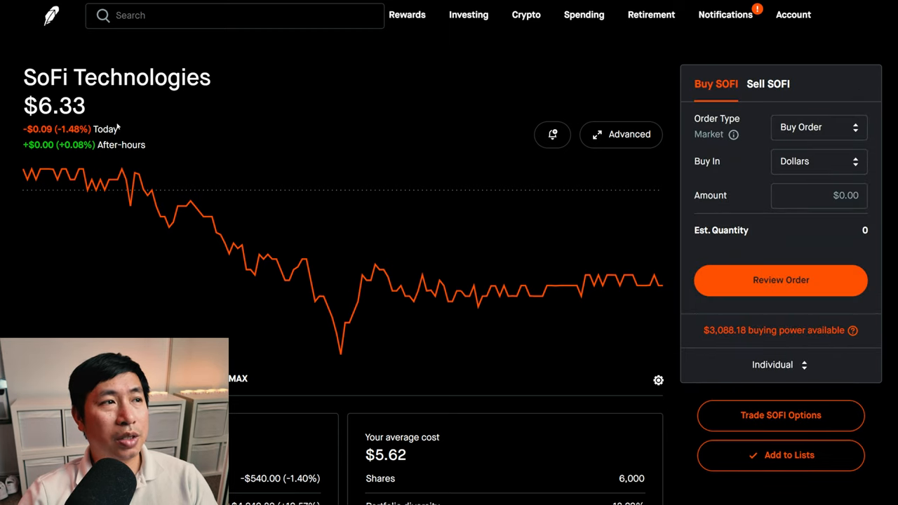
pyautogui.scroll(-3)
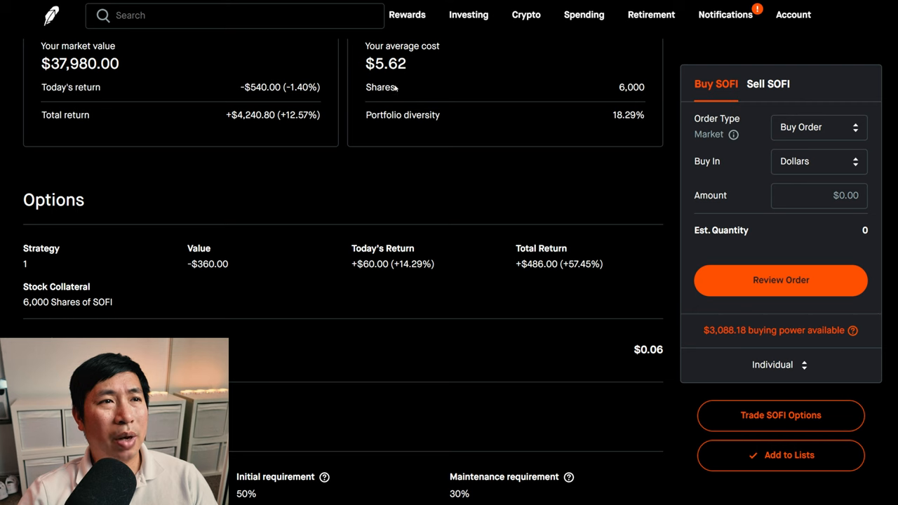
pyautogui.moveTo(409, 79)
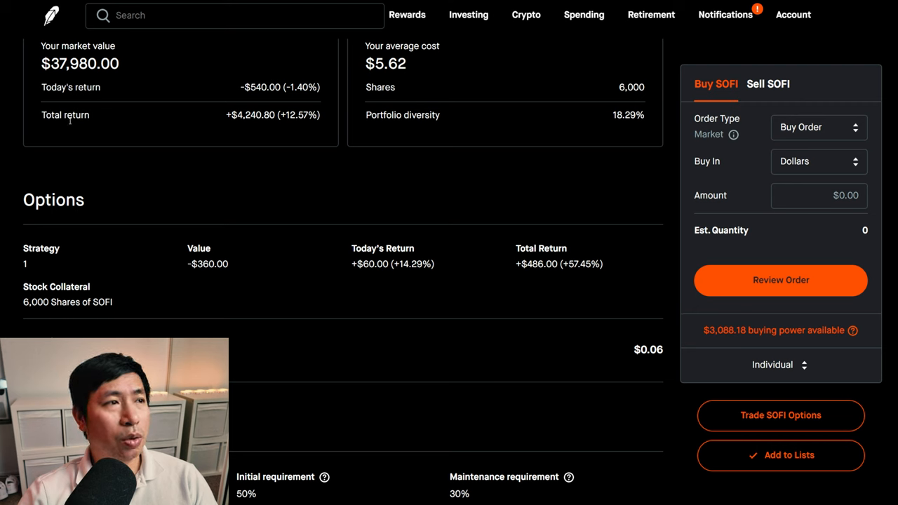
pyautogui.moveTo(257, 132)
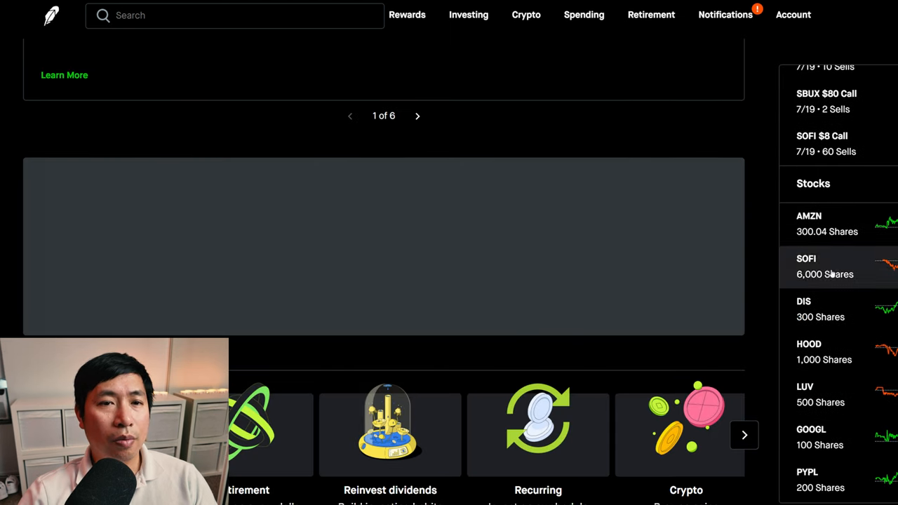
pyautogui.click(802, 308)
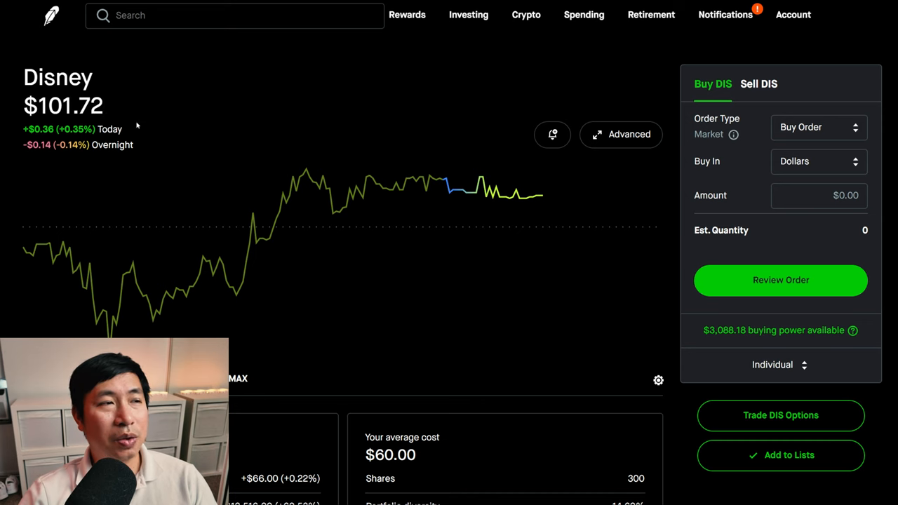
pyautogui.scroll(-3)
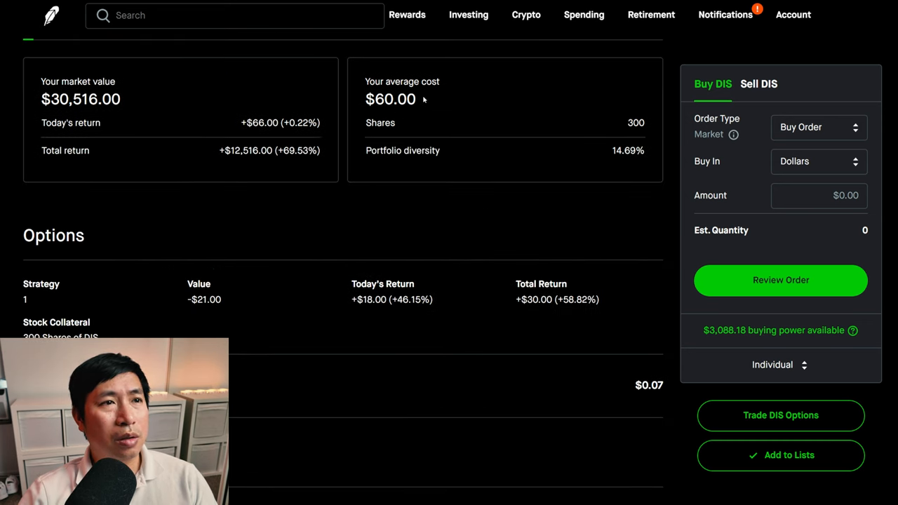
pyautogui.moveTo(421, 118)
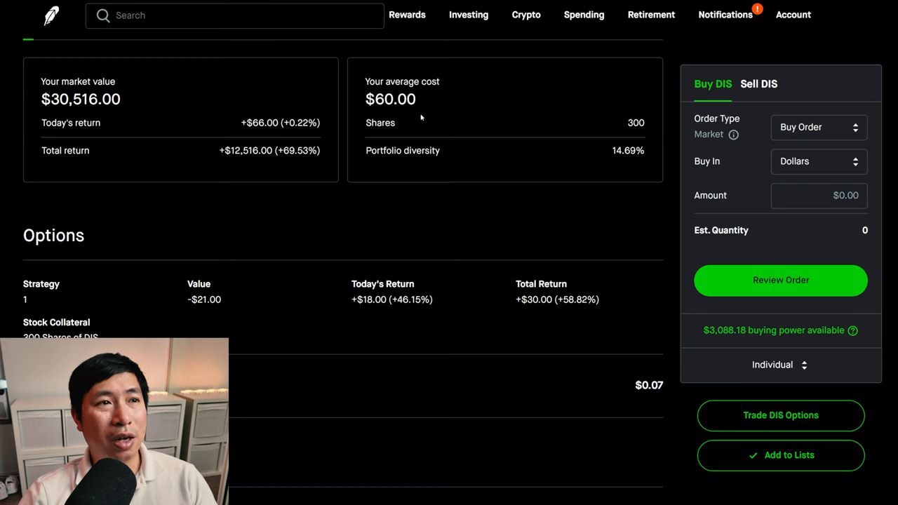
pyautogui.moveTo(101, 158)
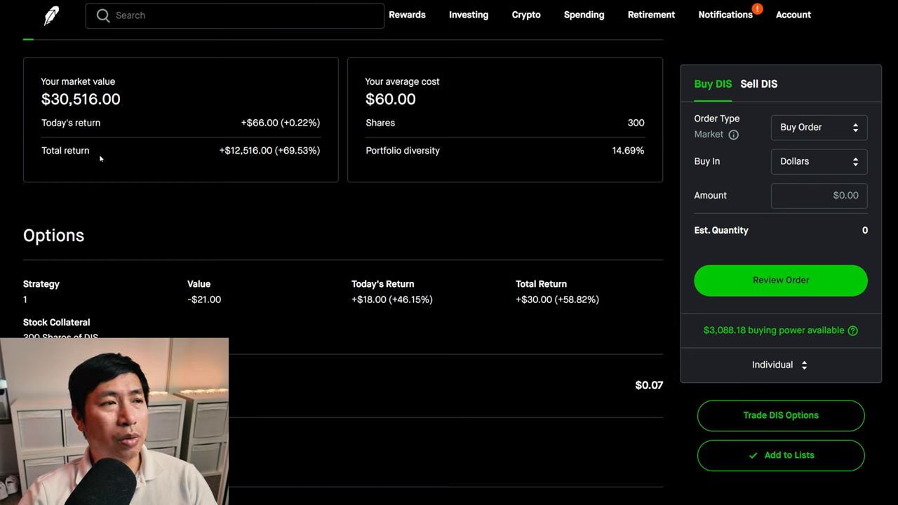
pyautogui.moveTo(256, 164)
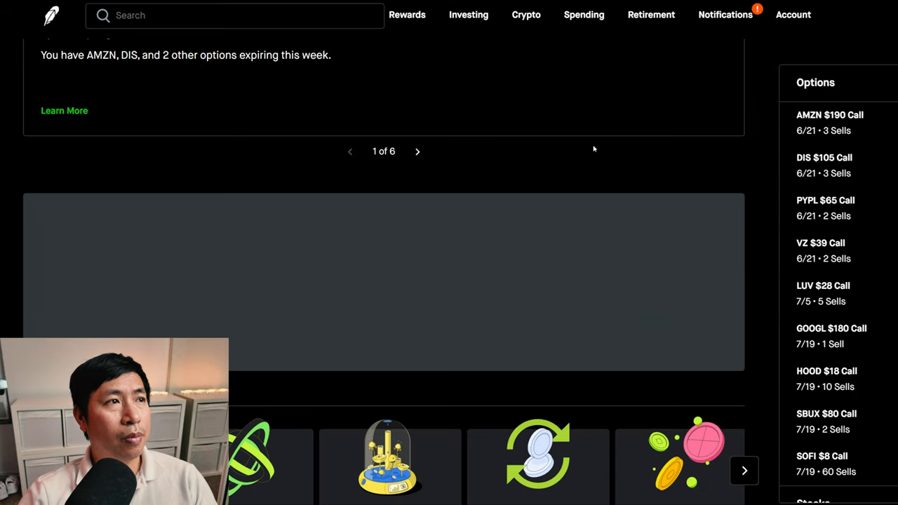
pyautogui.scroll(-3)
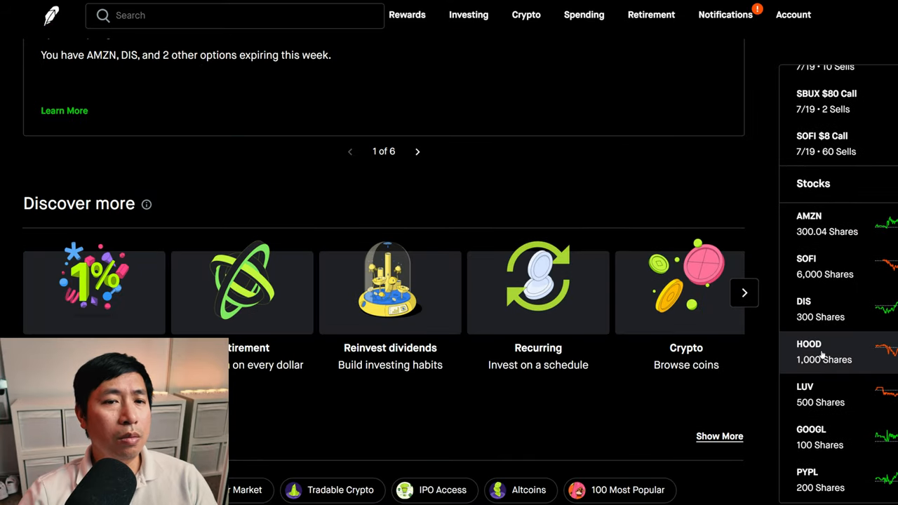
pyautogui.click(825, 350)
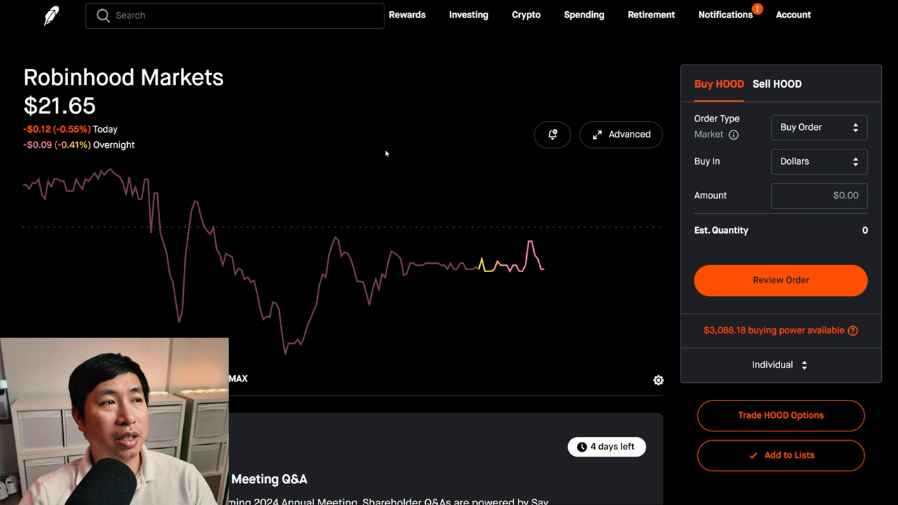
pyautogui.scroll(-3)
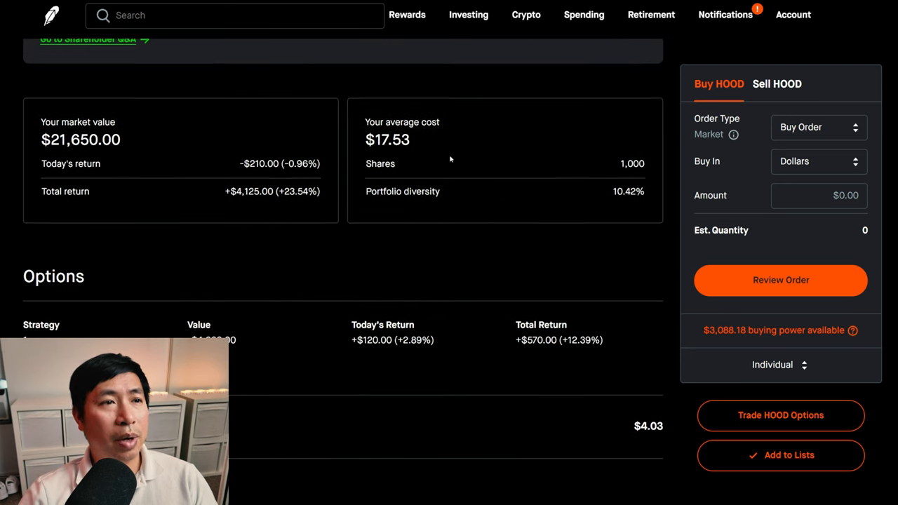
pyautogui.moveTo(406, 158)
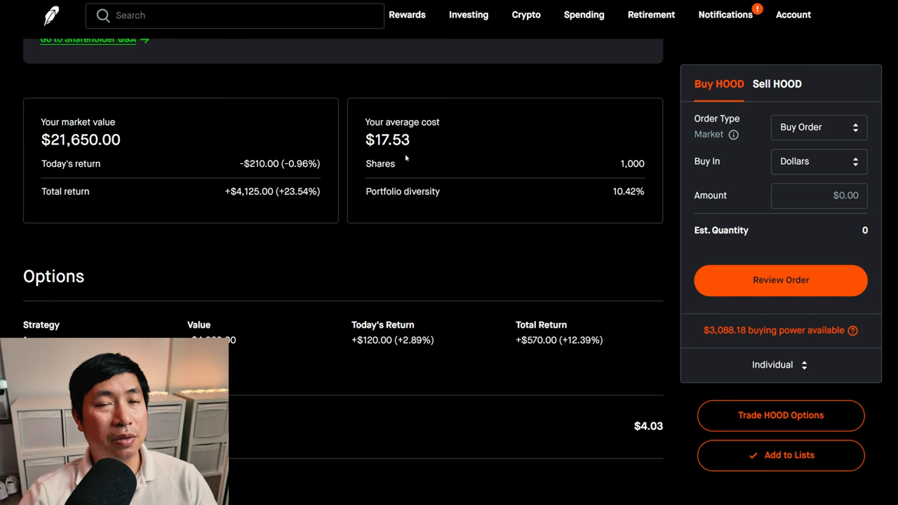
pyautogui.moveTo(96, 201)
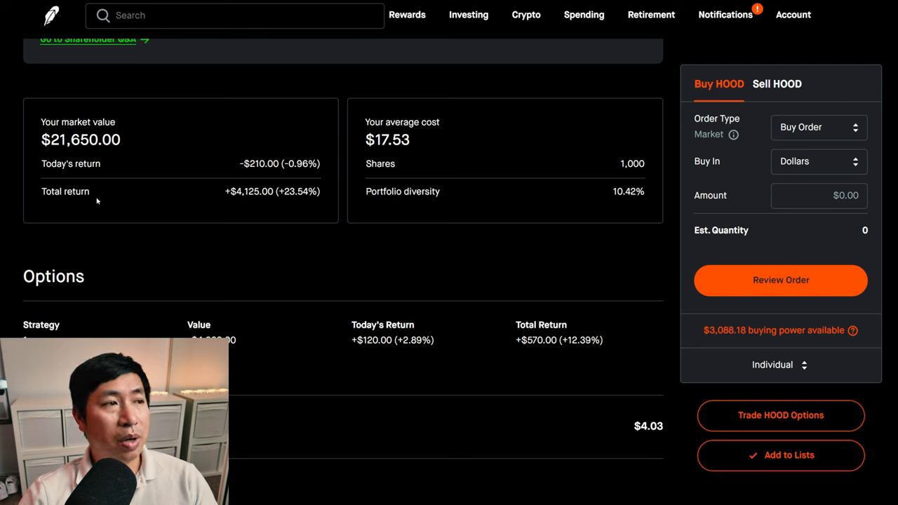
pyautogui.moveTo(250, 203)
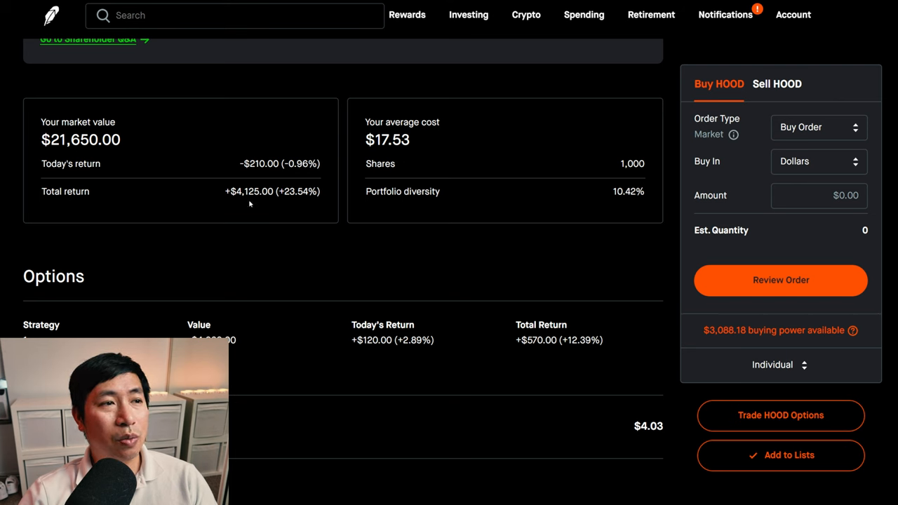
pyautogui.moveTo(50, 15)
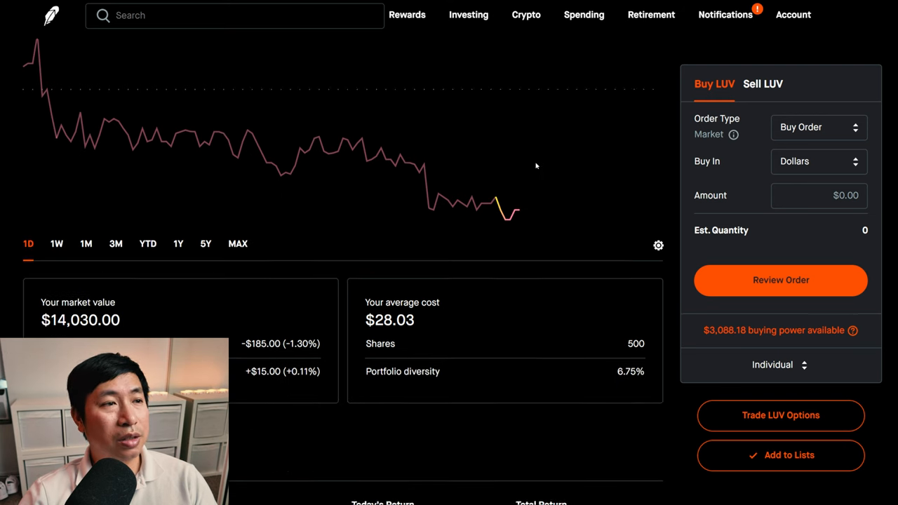
# Scroll the LUV stock page to its $14,030.00 market value and $28.03 average cost on 500 shares
pyautogui.scroll(-3)
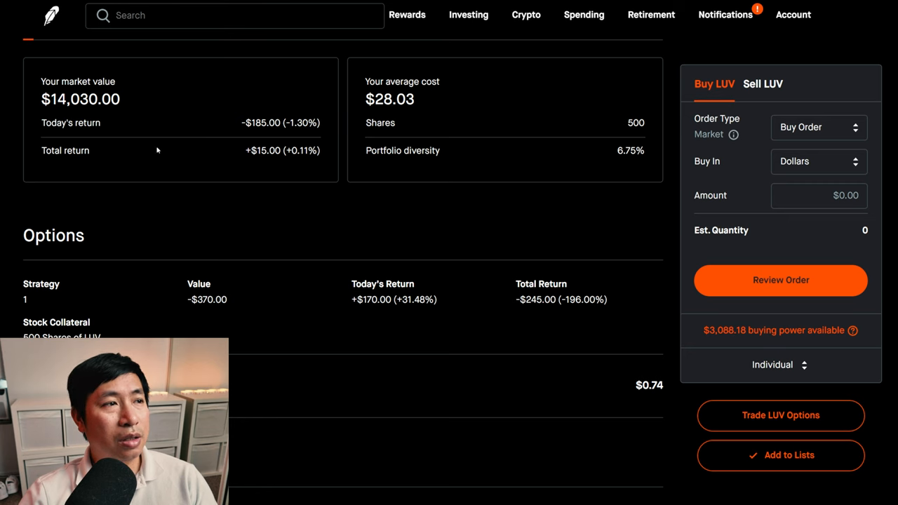
pyautogui.moveTo(265, 162)
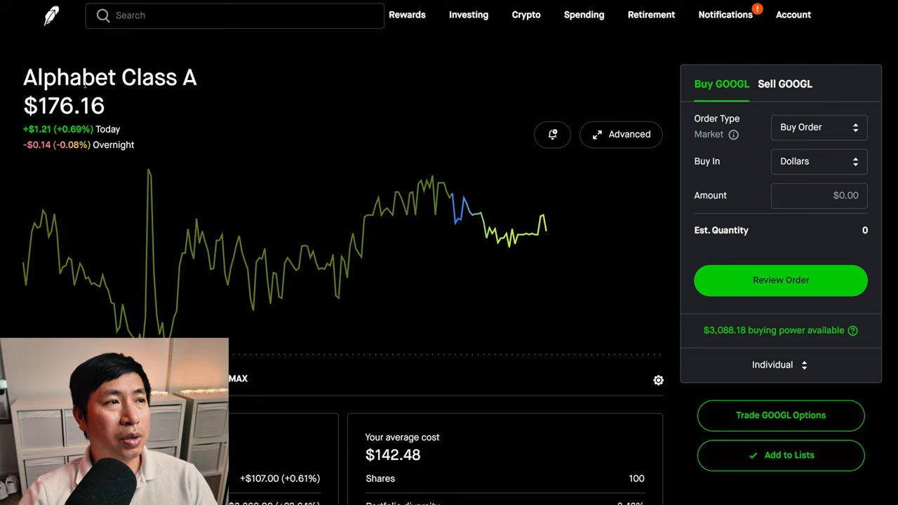
pyautogui.moveTo(258, 123)
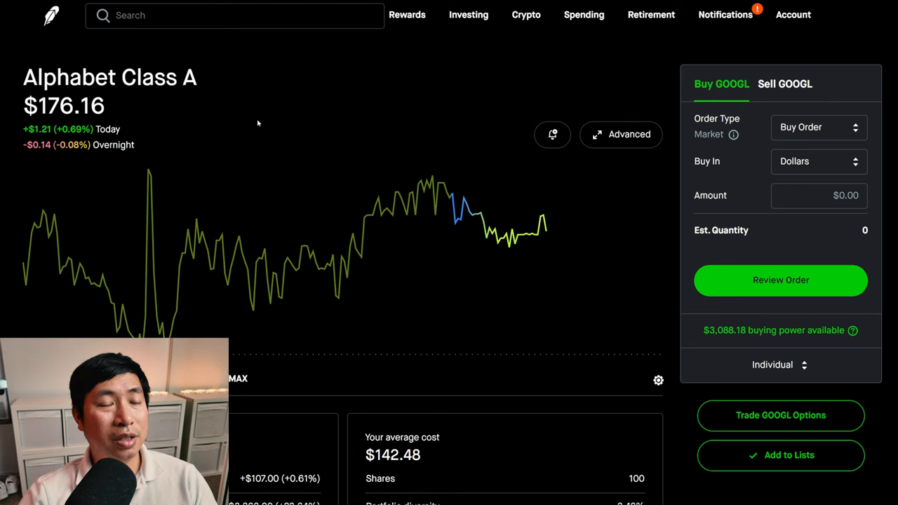
# Scroll the GOOGL page to its $17,616.00 market value and $142.48 average cost on 100 shares
pyautogui.scroll(-3)
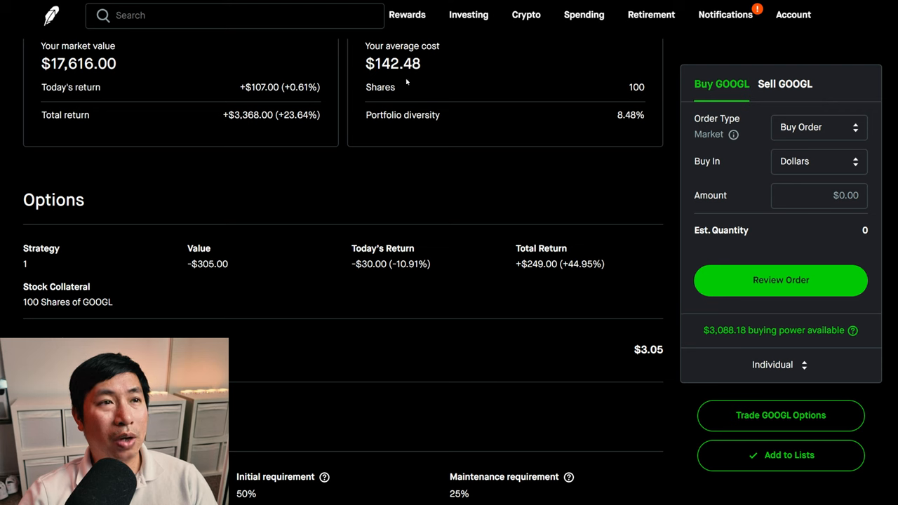
pyautogui.moveTo(95, 123)
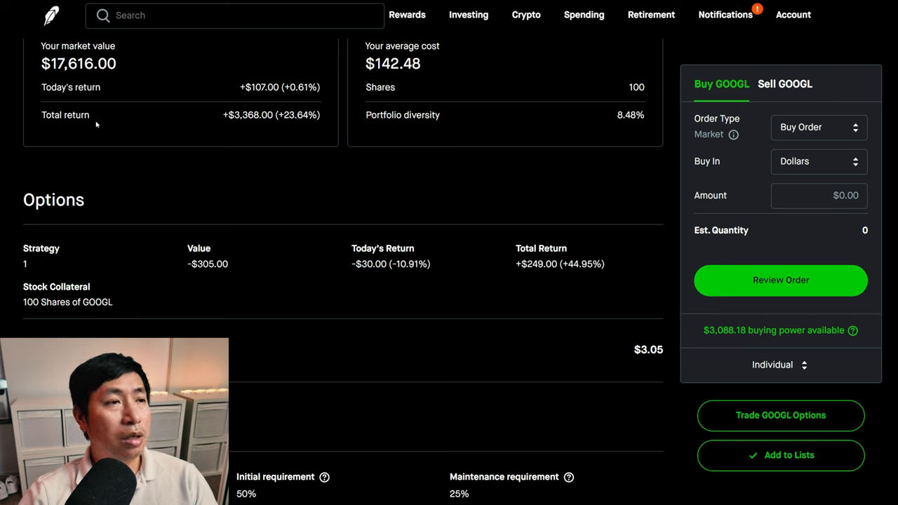
pyautogui.moveTo(252, 127)
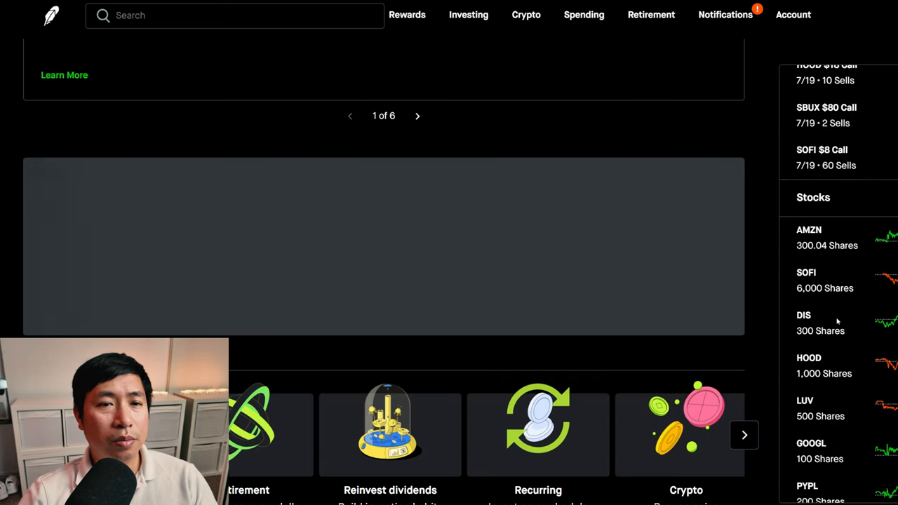
# View the PayPal holding's $11,944.00 position on 200 shares and its option section
pyautogui.click(807, 485)
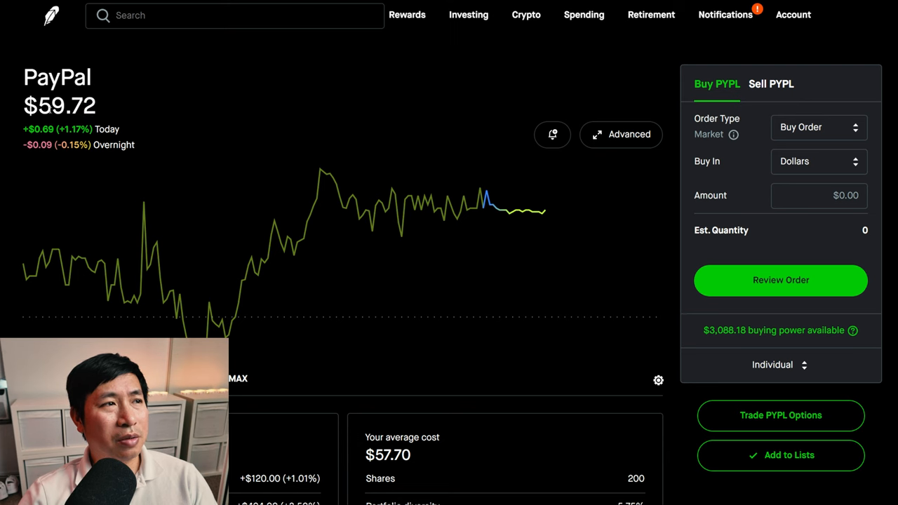
pyautogui.moveTo(477, 115)
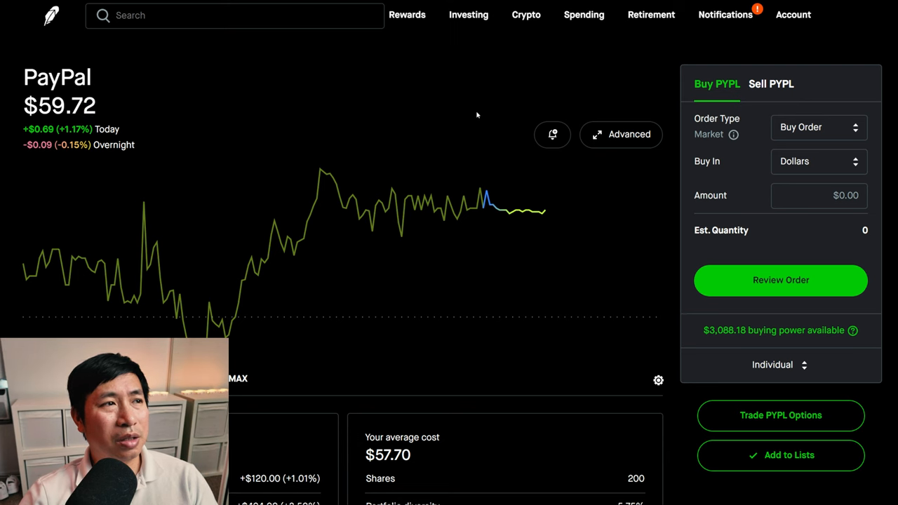
pyautogui.scroll(-3)
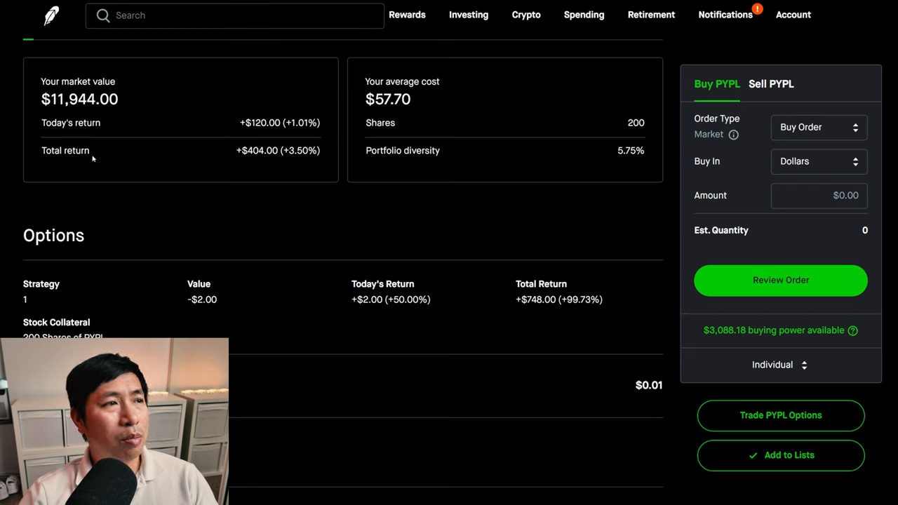
pyautogui.moveTo(264, 164)
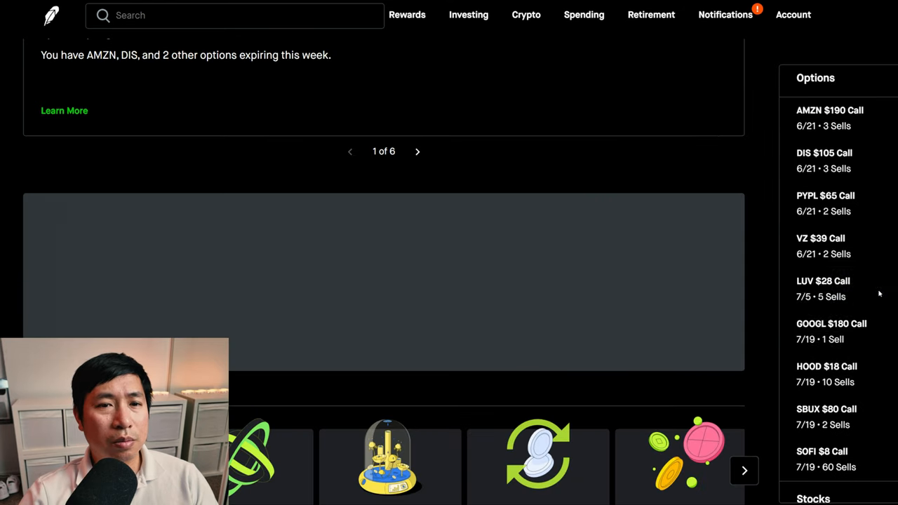
pyautogui.scroll(-3)
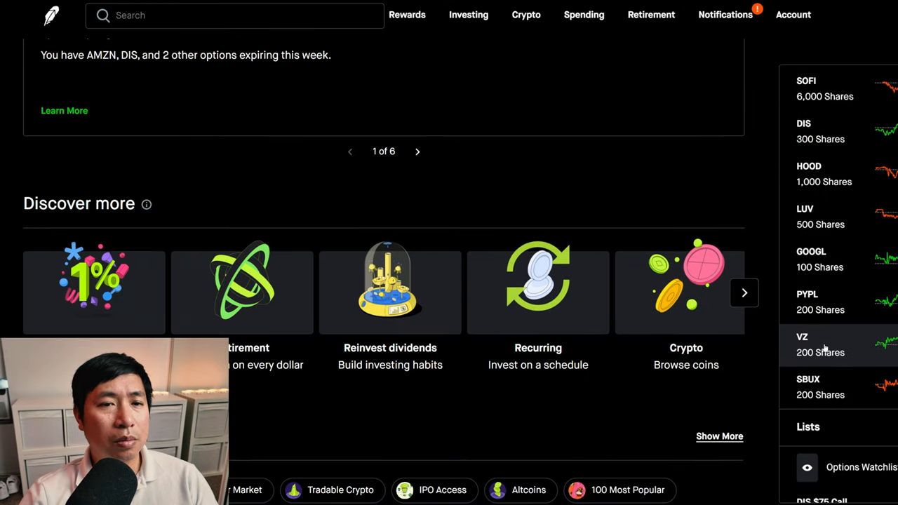
# View the Verizon holding's $8,052.00 position on 200 shares, then move on to Starbucks
pyautogui.click(821, 344)
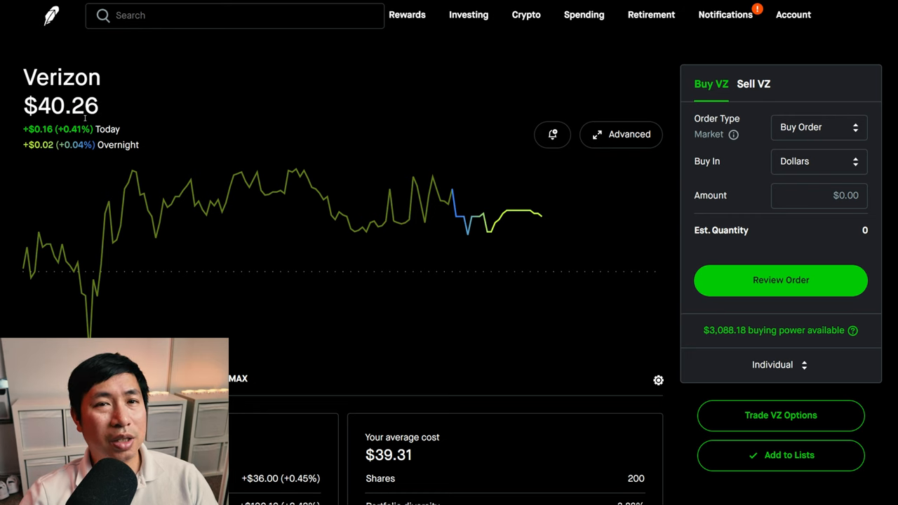
pyautogui.scroll(-3)
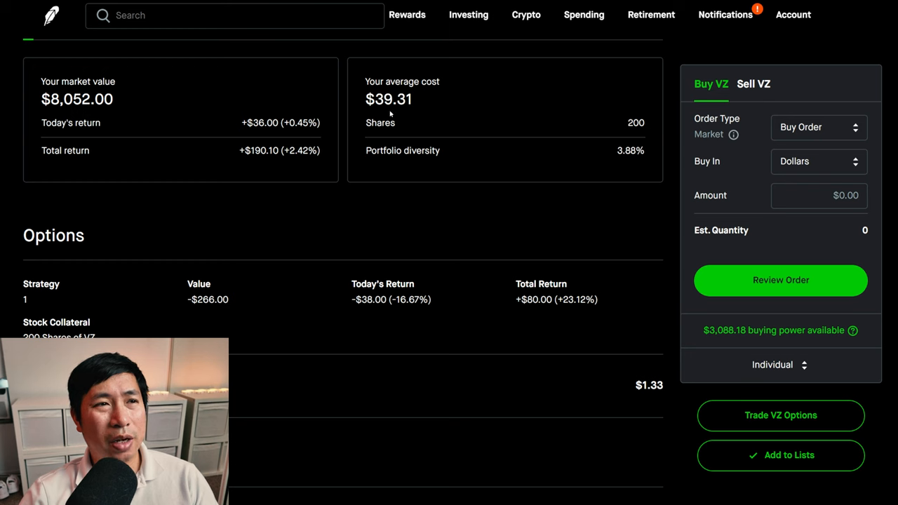
pyautogui.moveTo(84, 171)
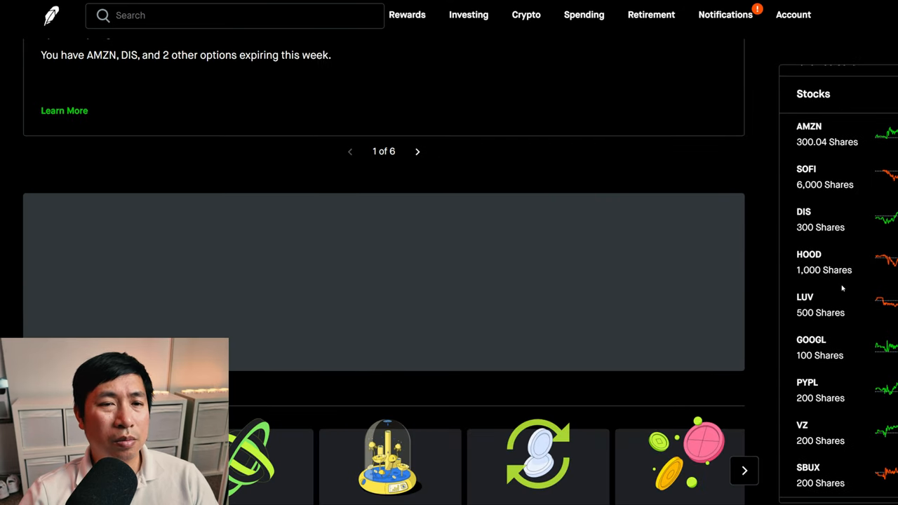
pyautogui.click(808, 474)
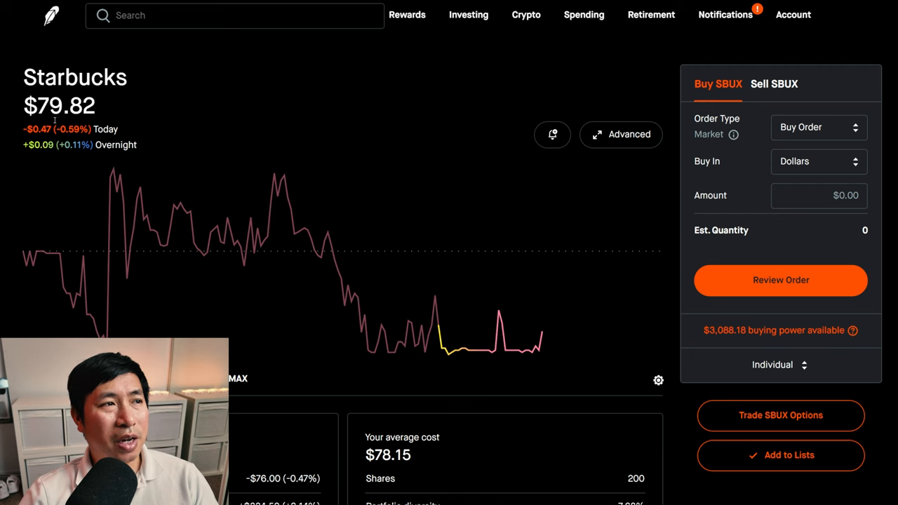
# View the Starbucks $15,964.00 position and expand the $3,088.18 buying power breakdown
pyautogui.scroll(-3)
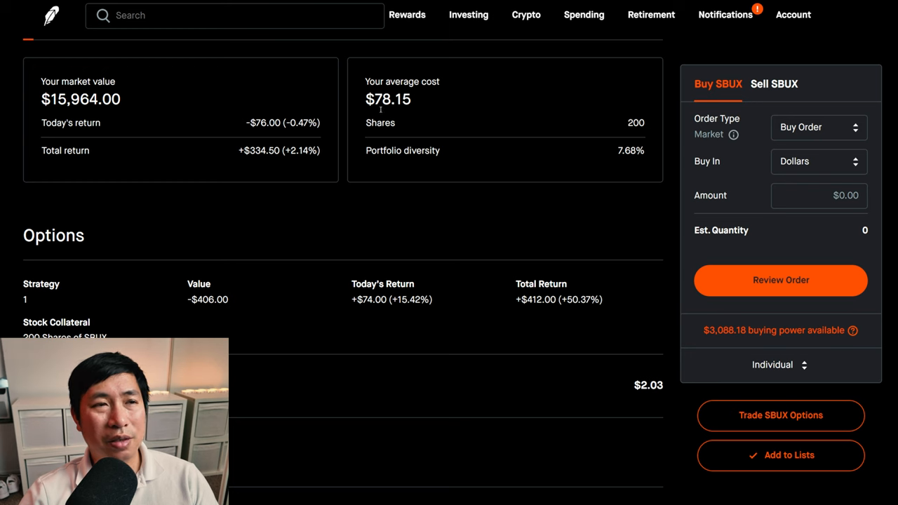
pyautogui.moveTo(84, 184)
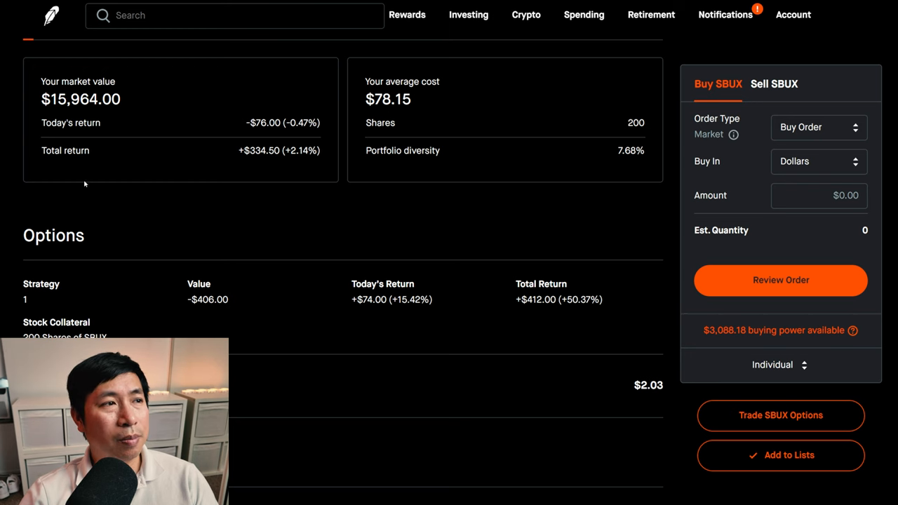
pyautogui.moveTo(255, 163)
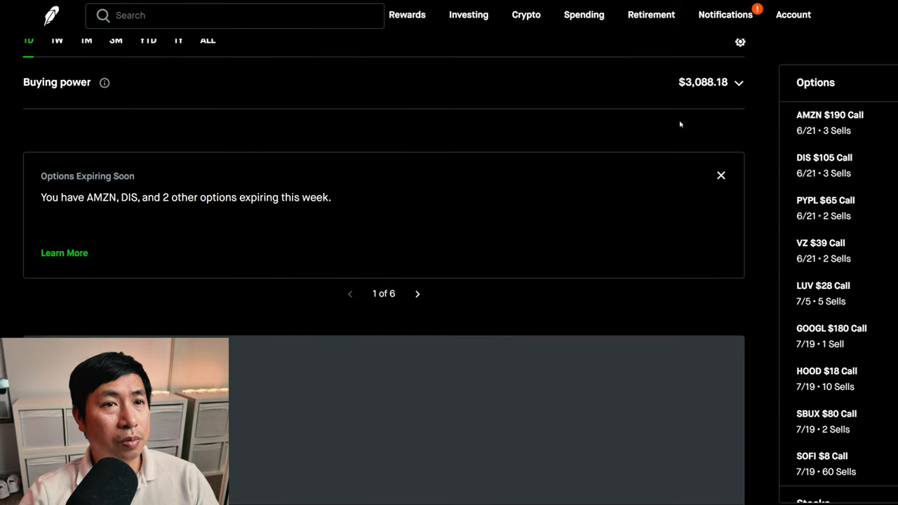
pyautogui.click(738, 81)
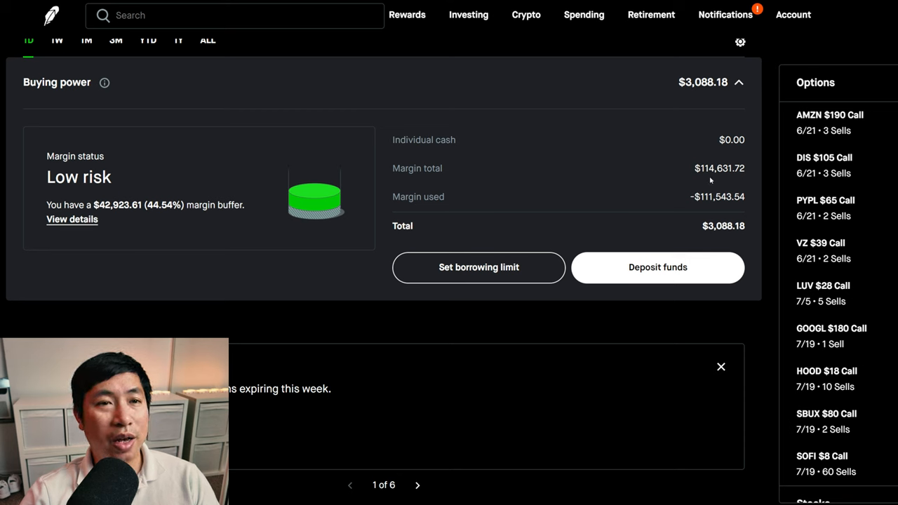
pyautogui.moveTo(736, 180)
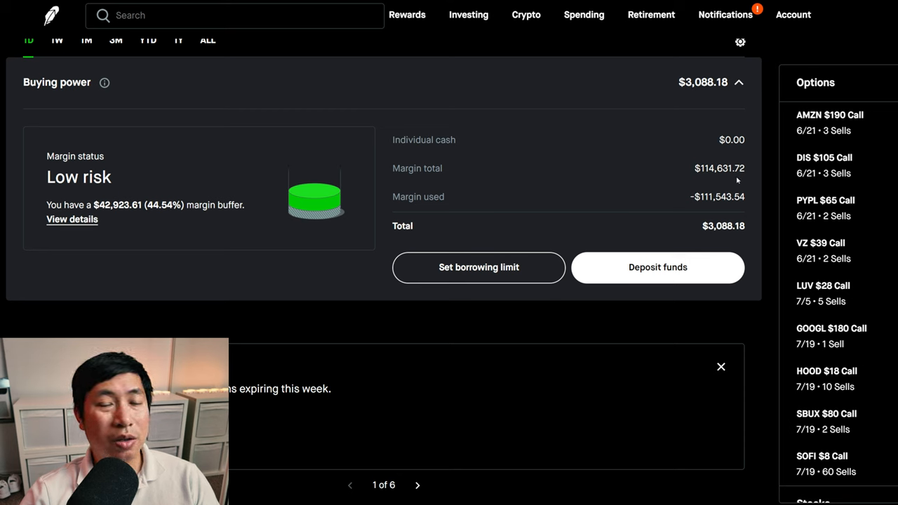
pyautogui.moveTo(456, 199)
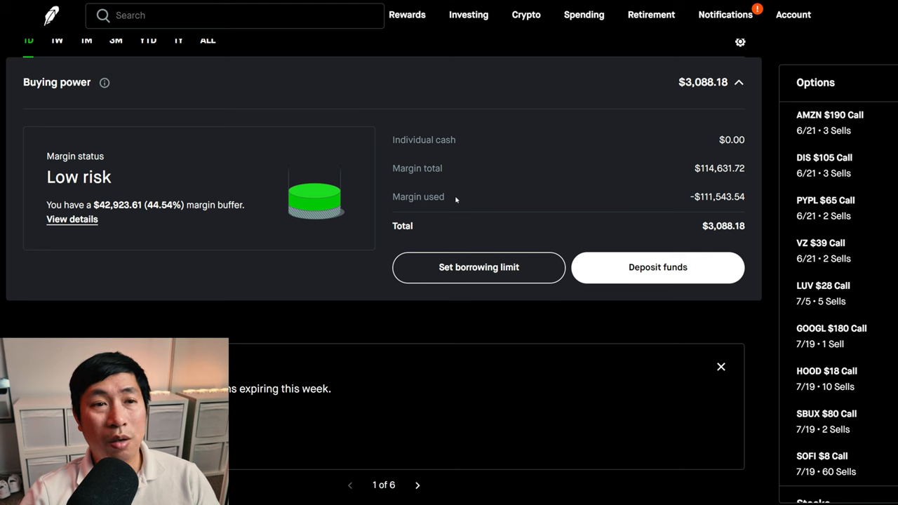
pyautogui.moveTo(712, 209)
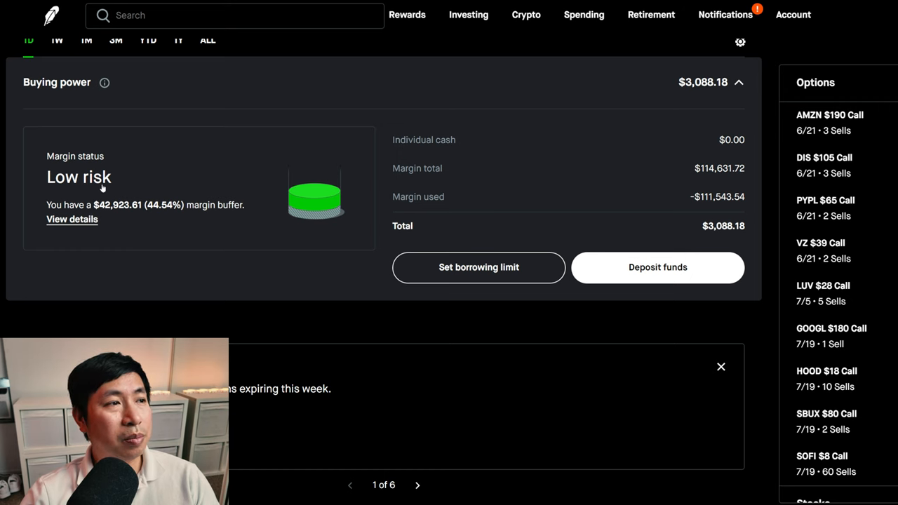
# View the margin status page showing low risk, $3,088.18 available margin and 6.25% interest
pyautogui.click(71, 219)
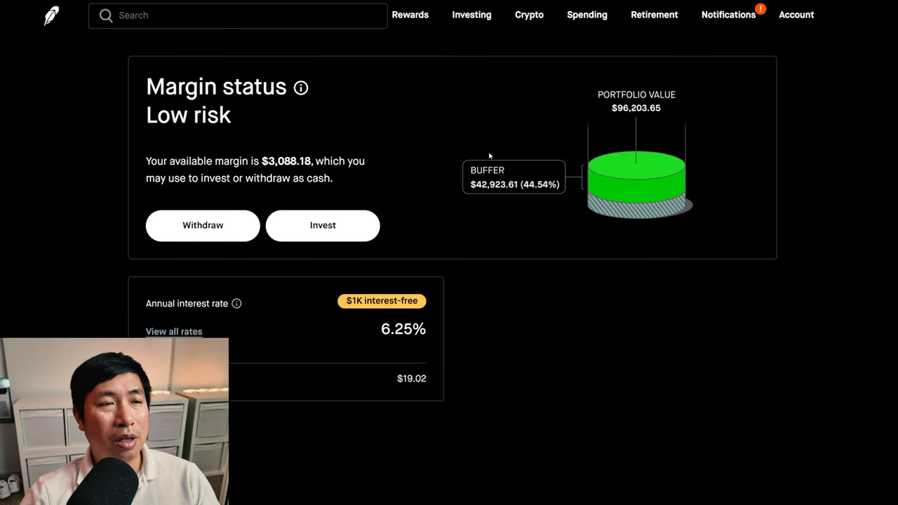
pyautogui.moveTo(498, 197)
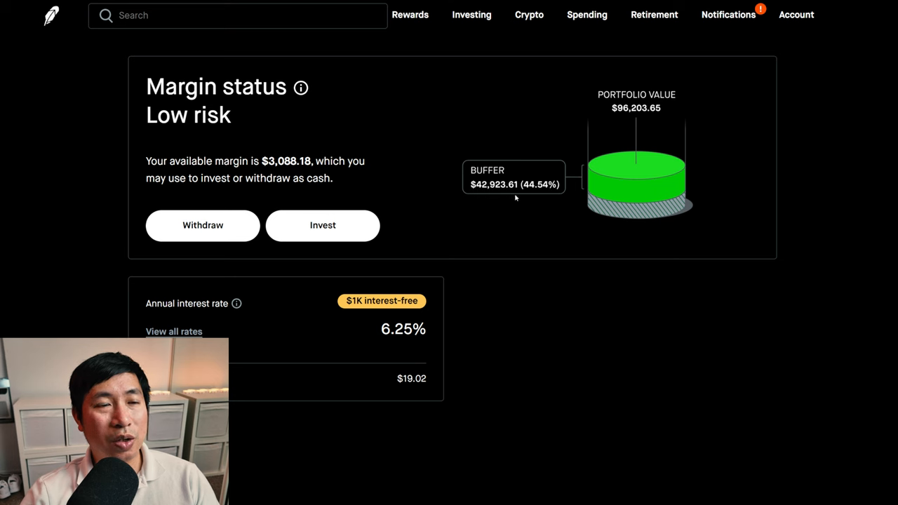
pyautogui.moveTo(213, 323)
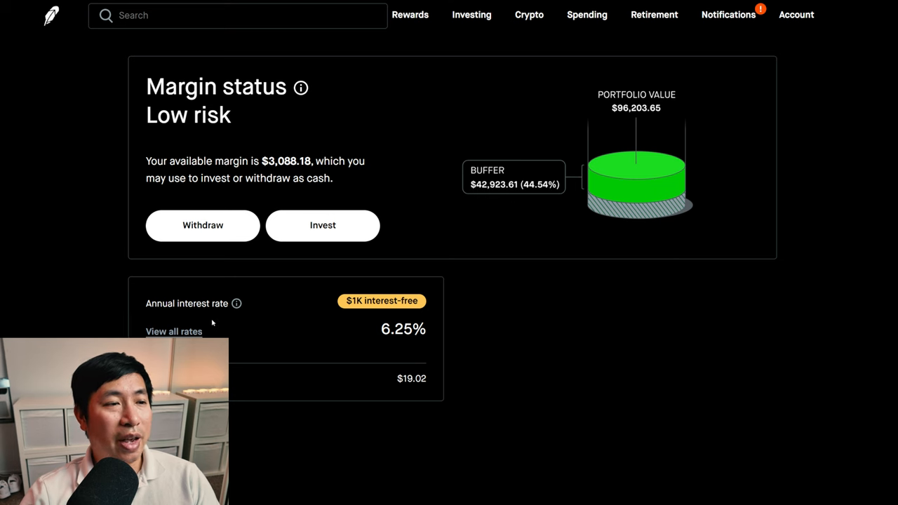
pyautogui.moveTo(418, 349)
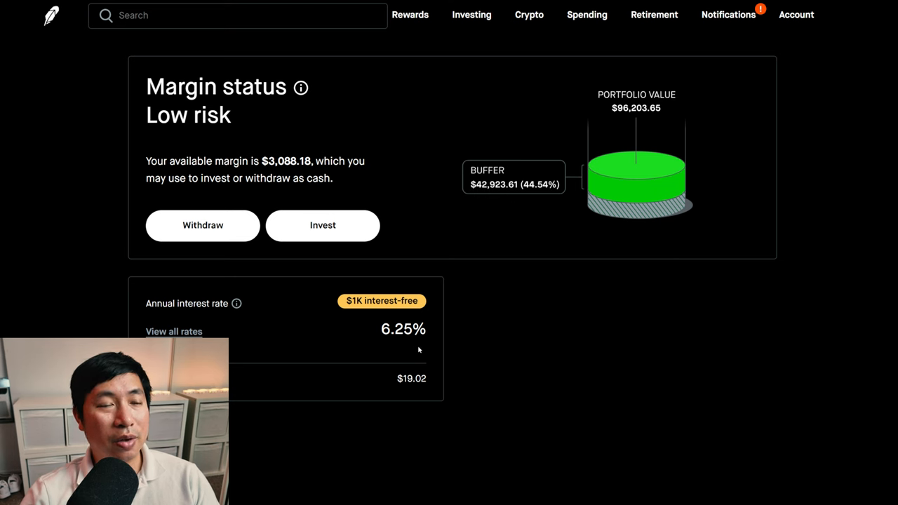
pyautogui.moveTo(377, 391)
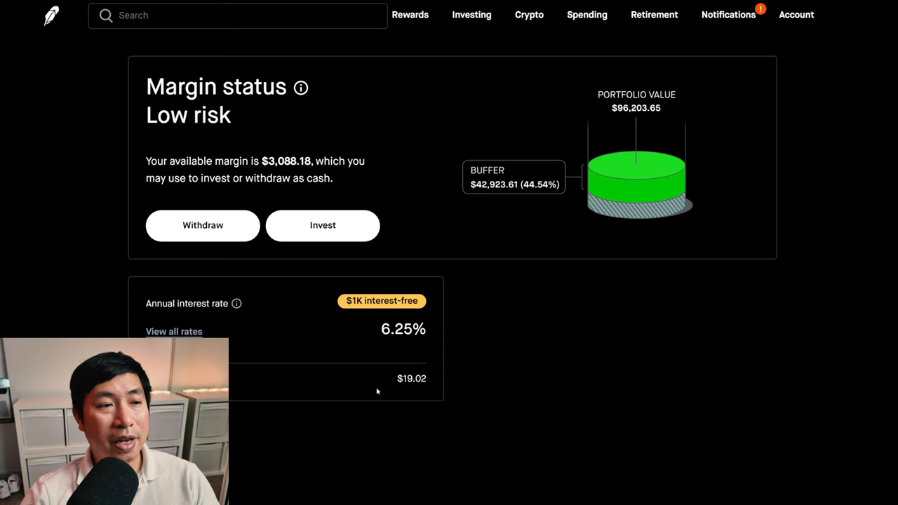
pyautogui.moveTo(420, 393)
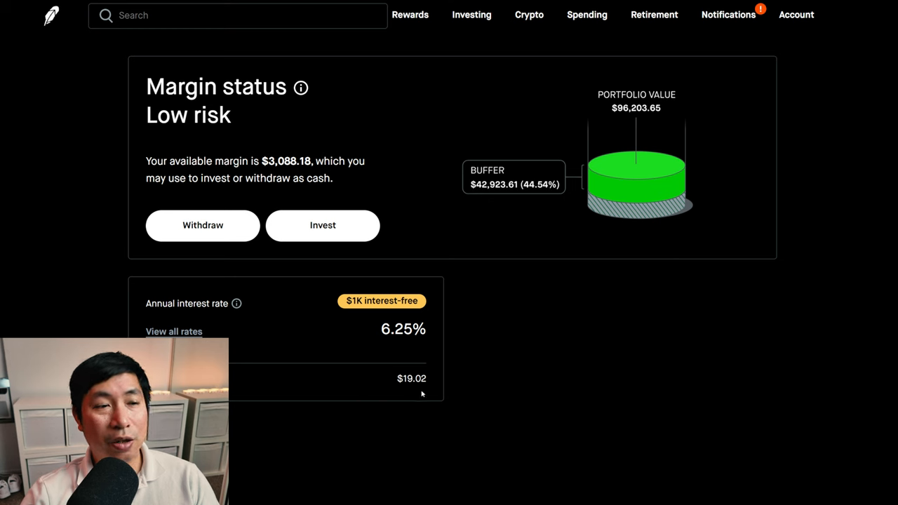
pyautogui.moveTo(363, 319)
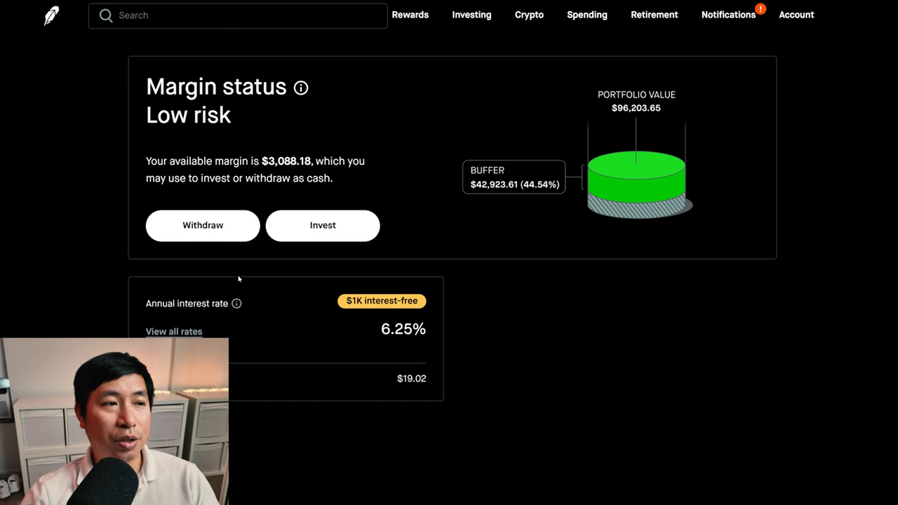
pyautogui.moveTo(50, 17)
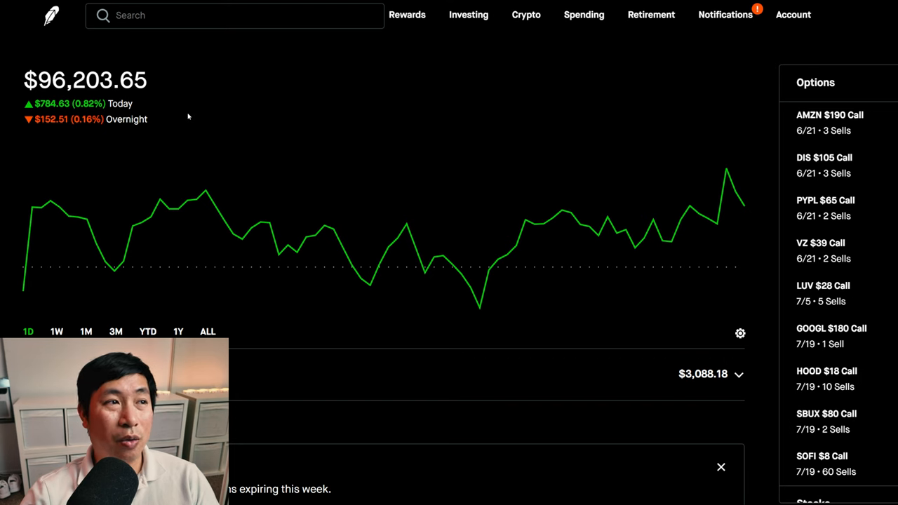
pyautogui.moveTo(173, 132)
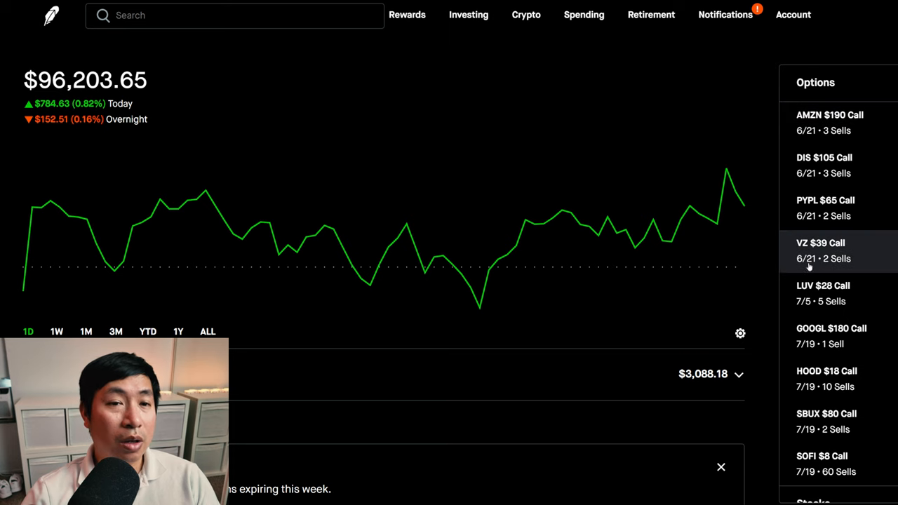
pyautogui.moveTo(746, 105)
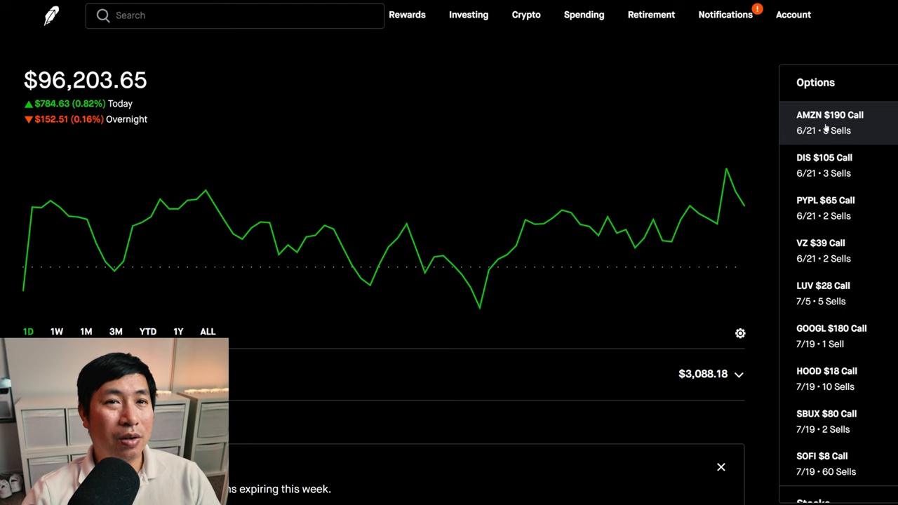
pyautogui.moveTo(825, 166)
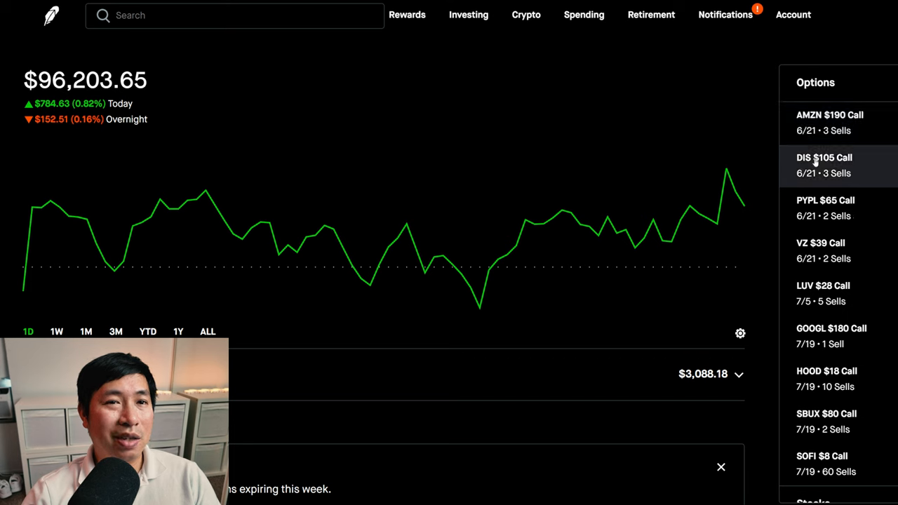
pyautogui.moveTo(824, 208)
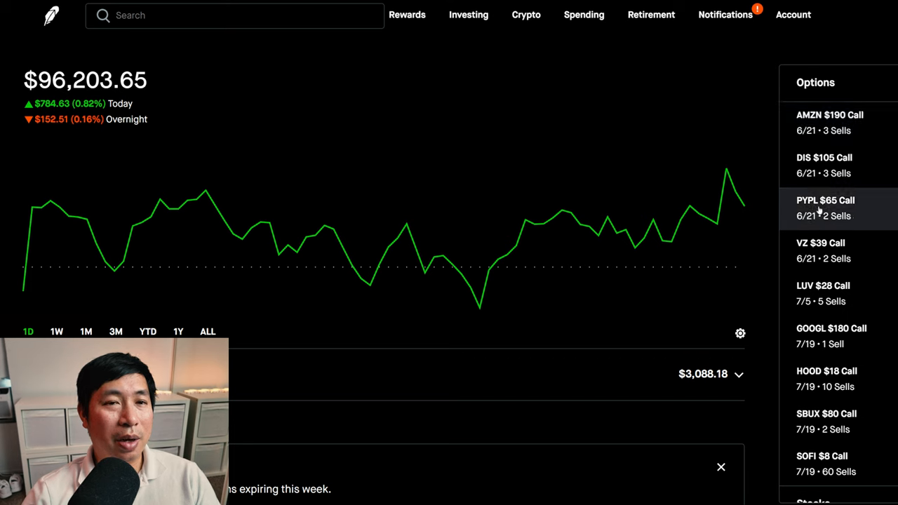
pyautogui.moveTo(805, 254)
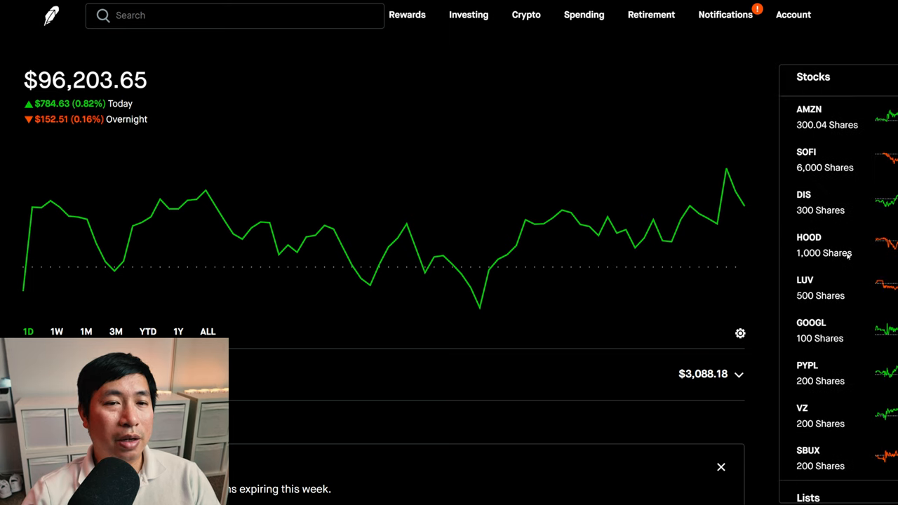
pyautogui.moveTo(816, 413)
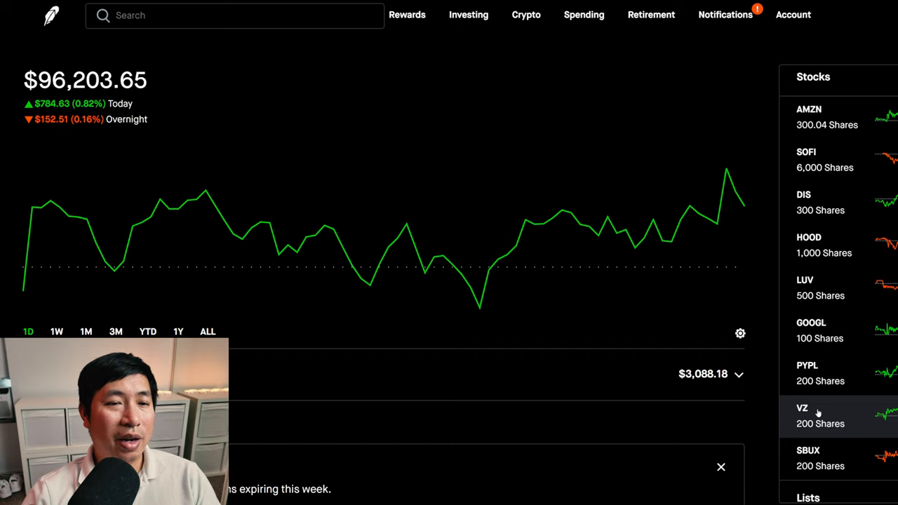
# View the VZ stock position at $40.25 with a $39.31 average cost on 200 shares
pyautogui.click(821, 415)
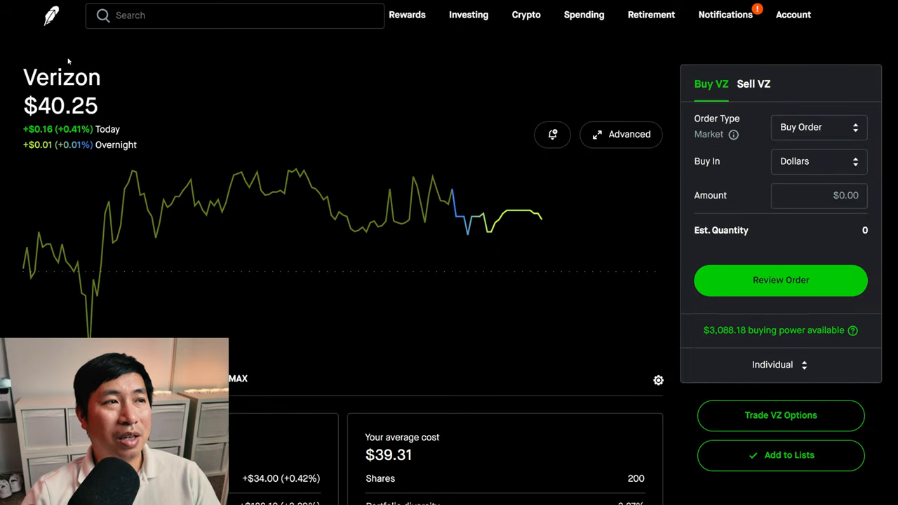
pyautogui.moveTo(52, 14)
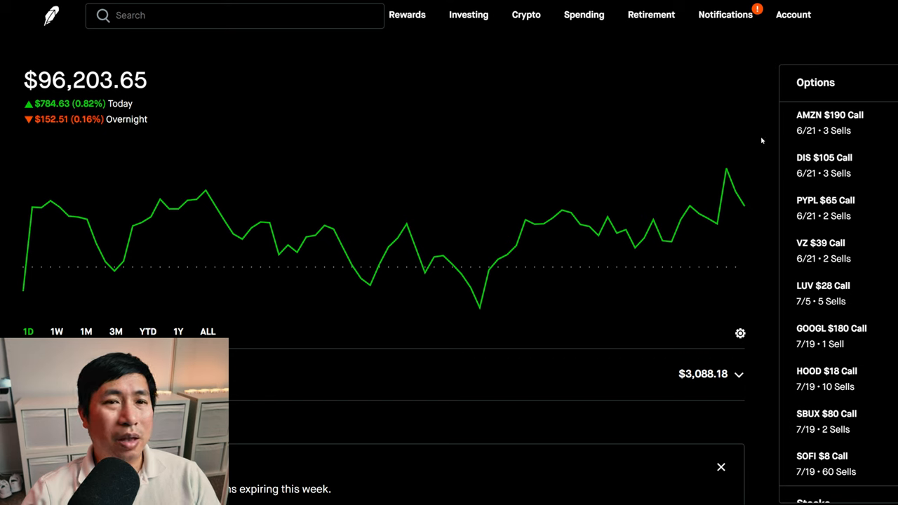
pyautogui.moveTo(816, 249)
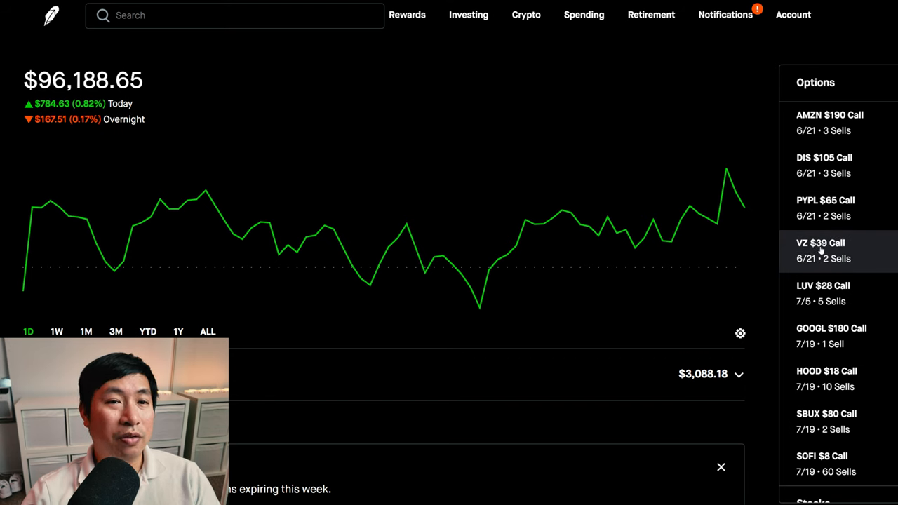
pyautogui.moveTo(756, 310)
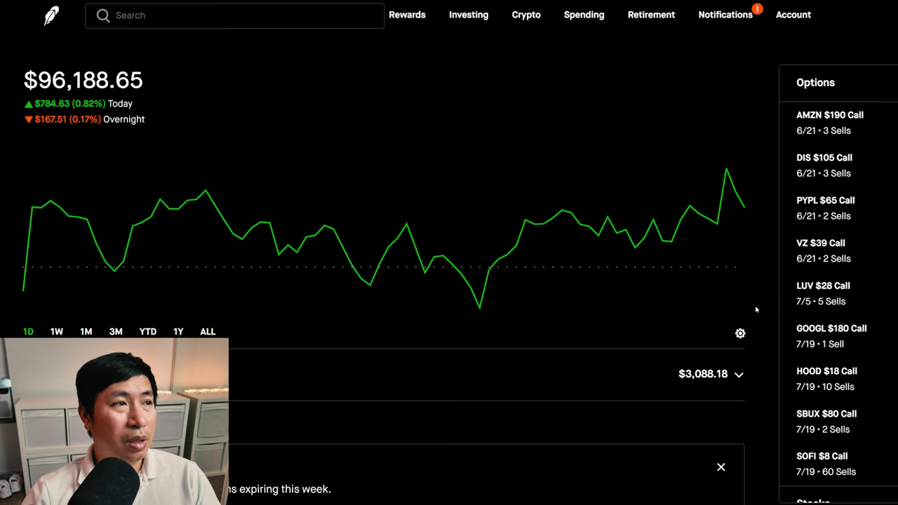
pyautogui.moveTo(824, 293)
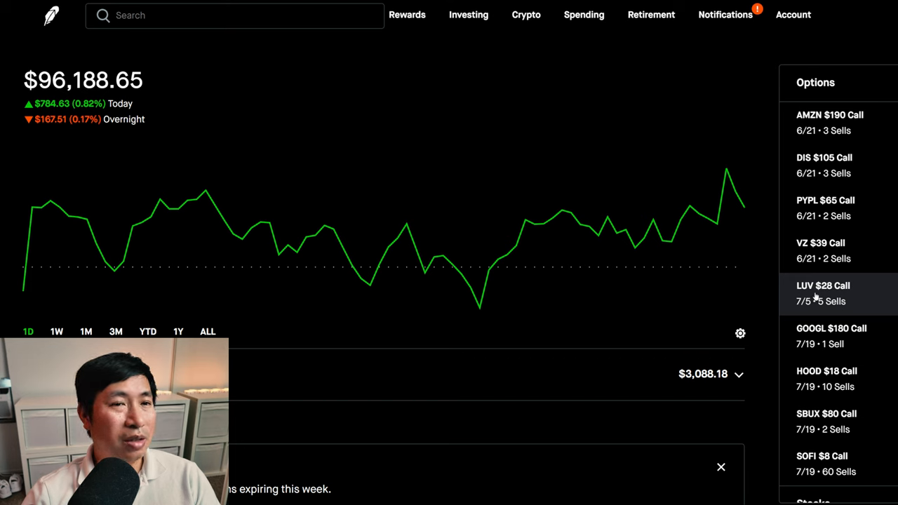
pyautogui.moveTo(816, 300)
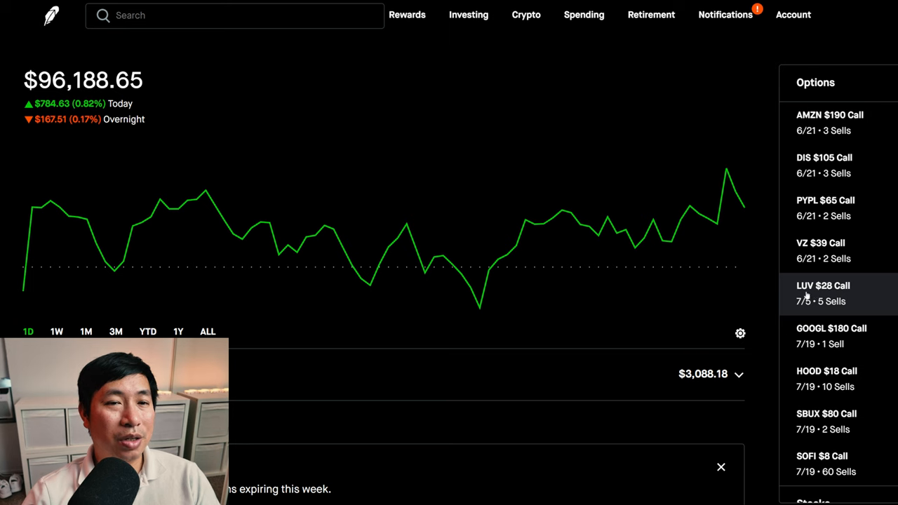
pyautogui.moveTo(765, 306)
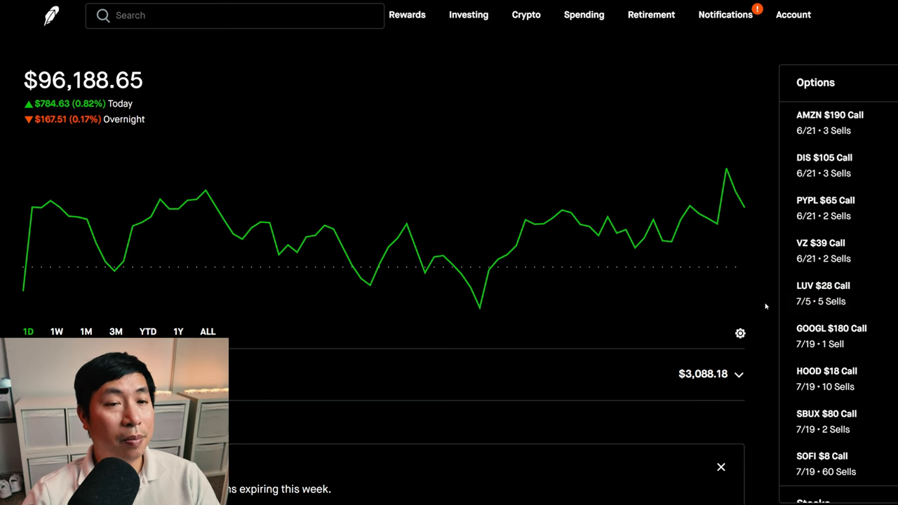
pyautogui.scroll(-3)
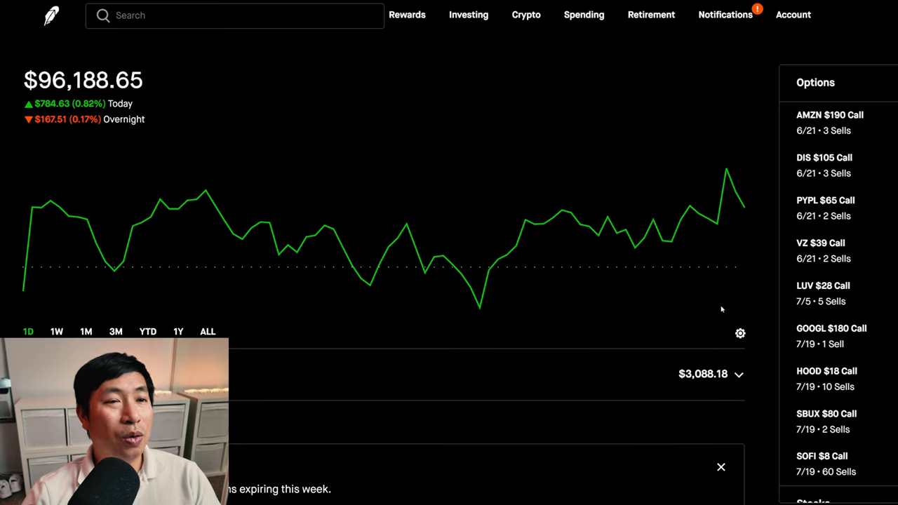
pyautogui.moveTo(768, 80)
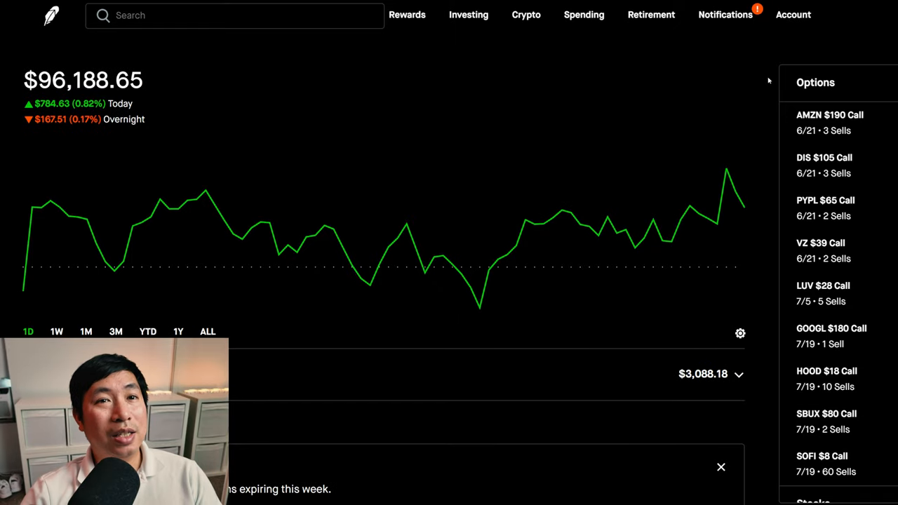